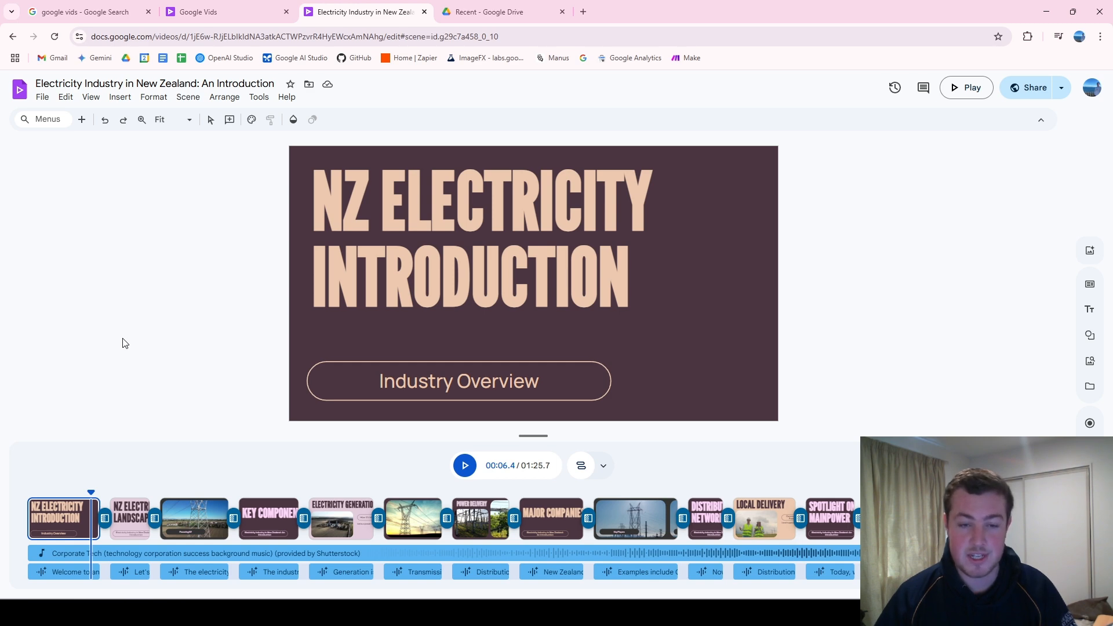
# Play the existing electricity introduction video through its opening scenes, then stop the preview.
pyautogui.click(464, 465)
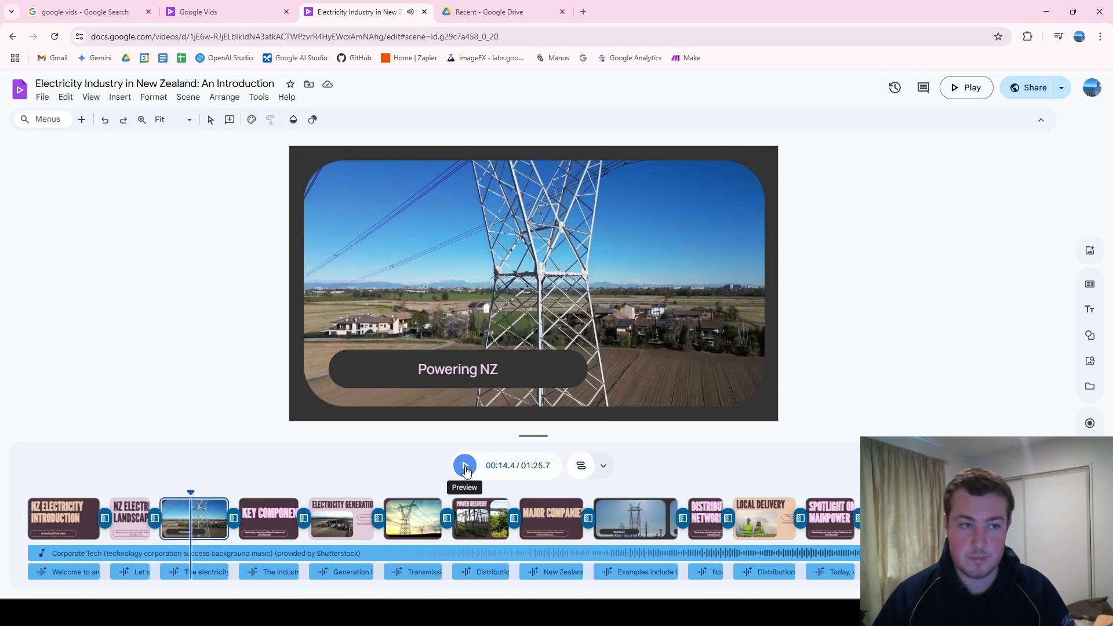
pyautogui.click(81, 12)
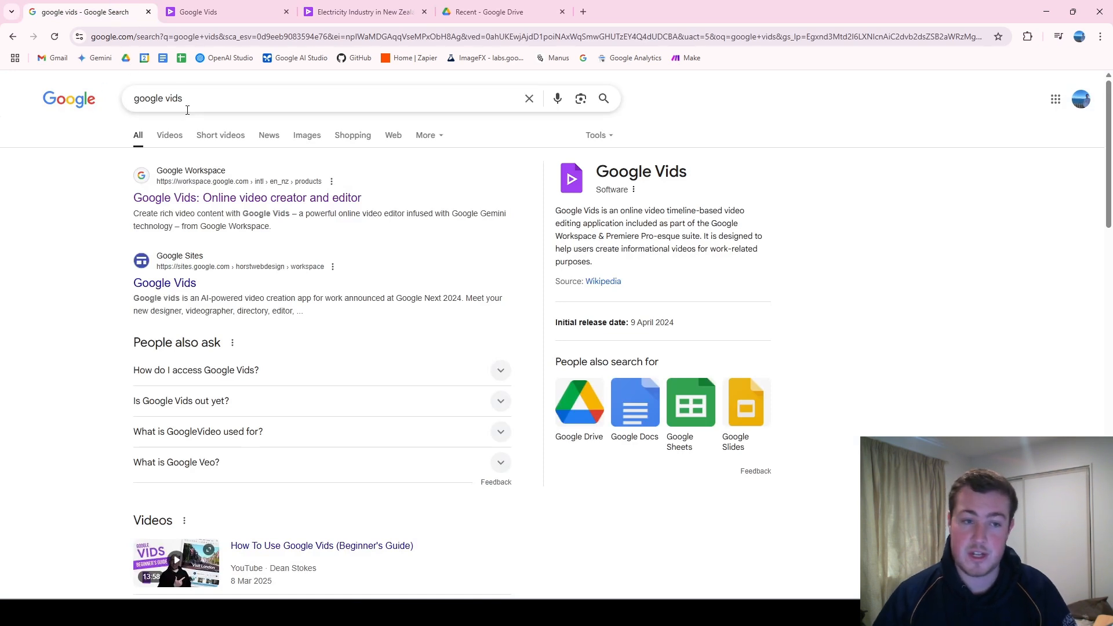
pyautogui.moveTo(246, 198)
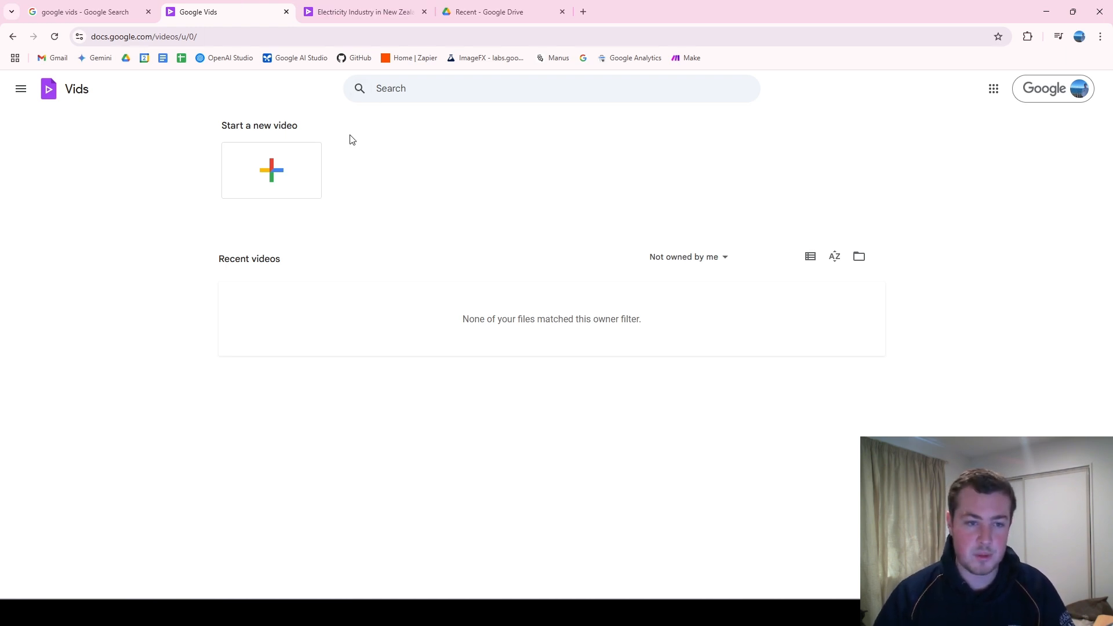
# Start a new untitled video, glance at Record and Upload options, and return to Gemini's 'Help me create' prompt.
pyautogui.click(270, 169)
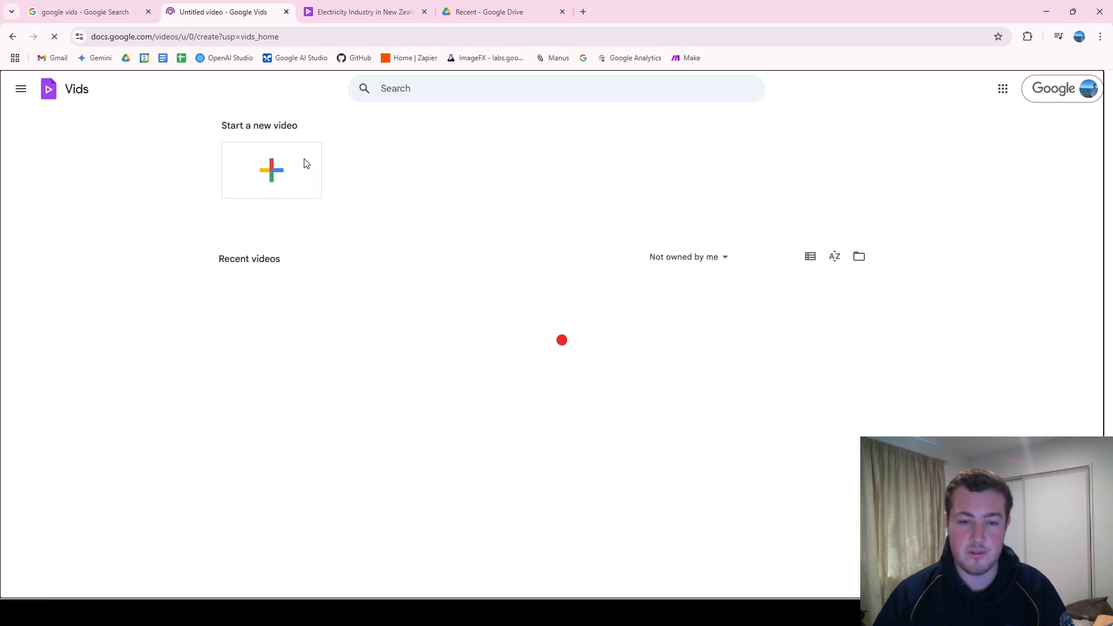
pyautogui.click(270, 170)
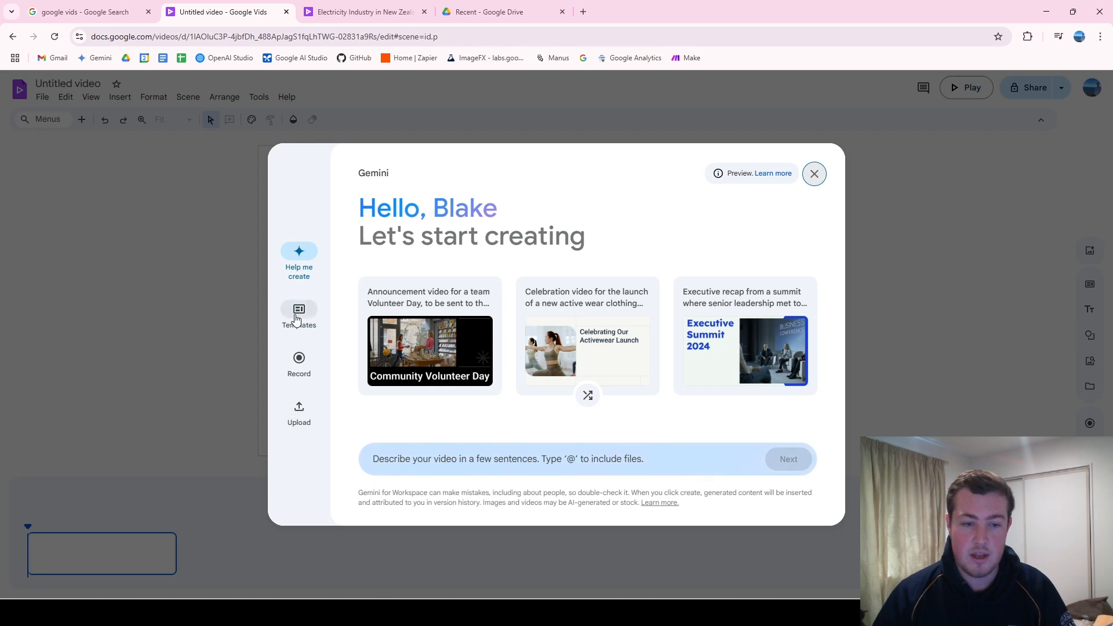
pyautogui.click(298, 362)
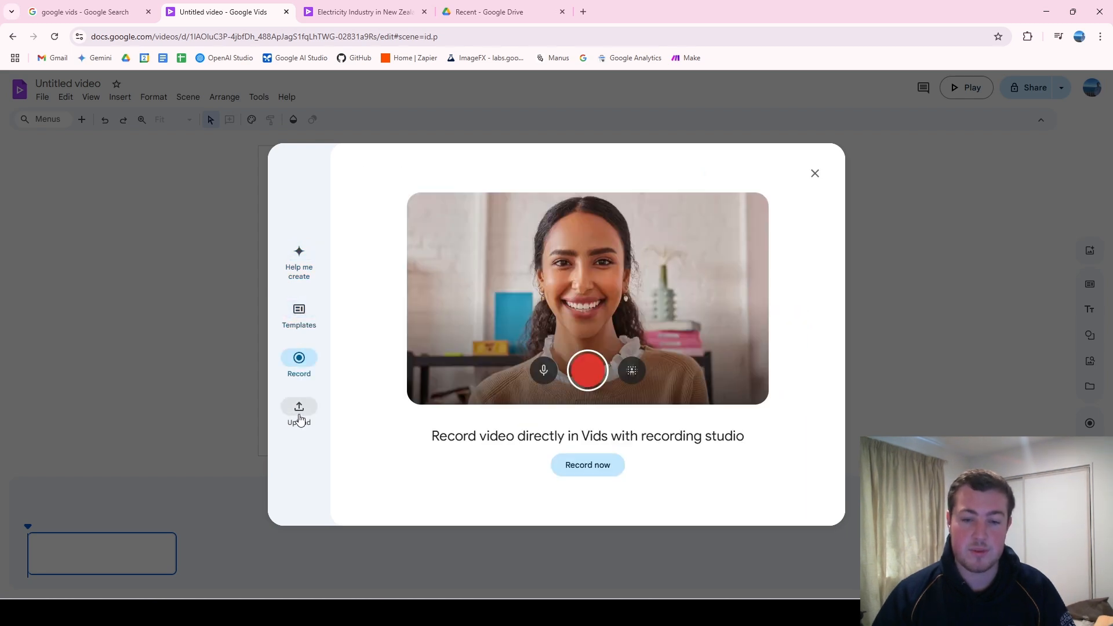
pyautogui.click(298, 412)
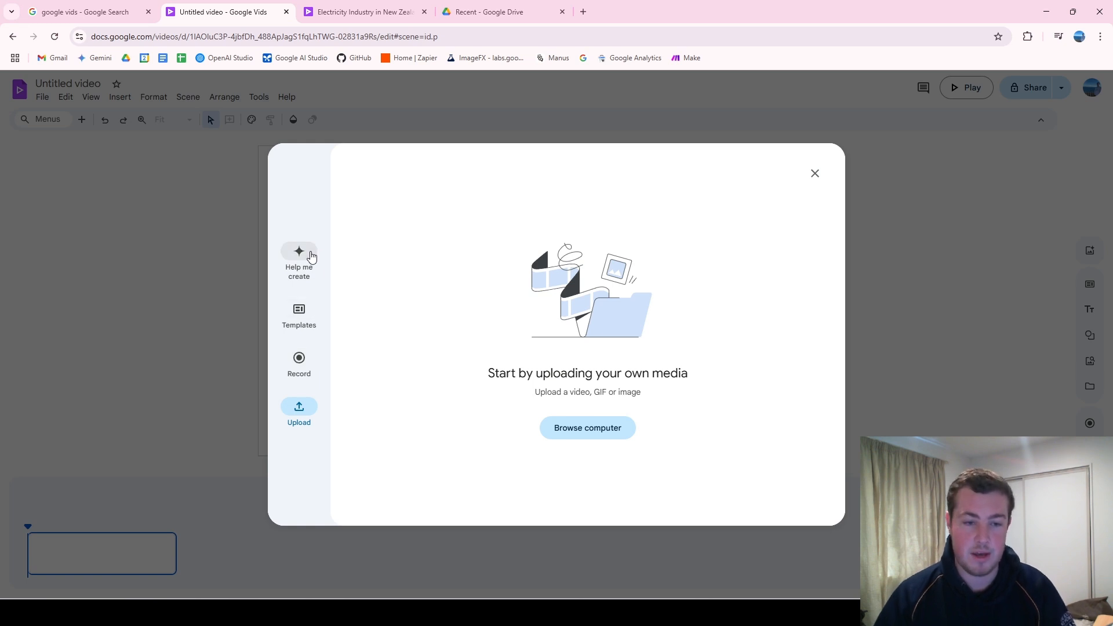
pyautogui.click(298, 258)
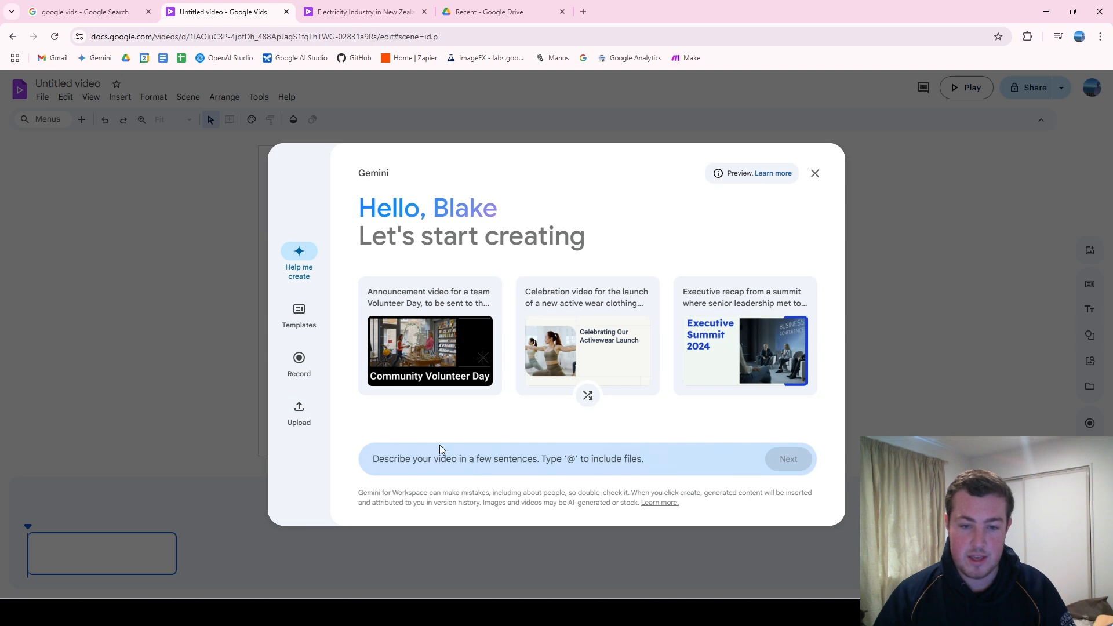
pyautogui.click(508, 459)
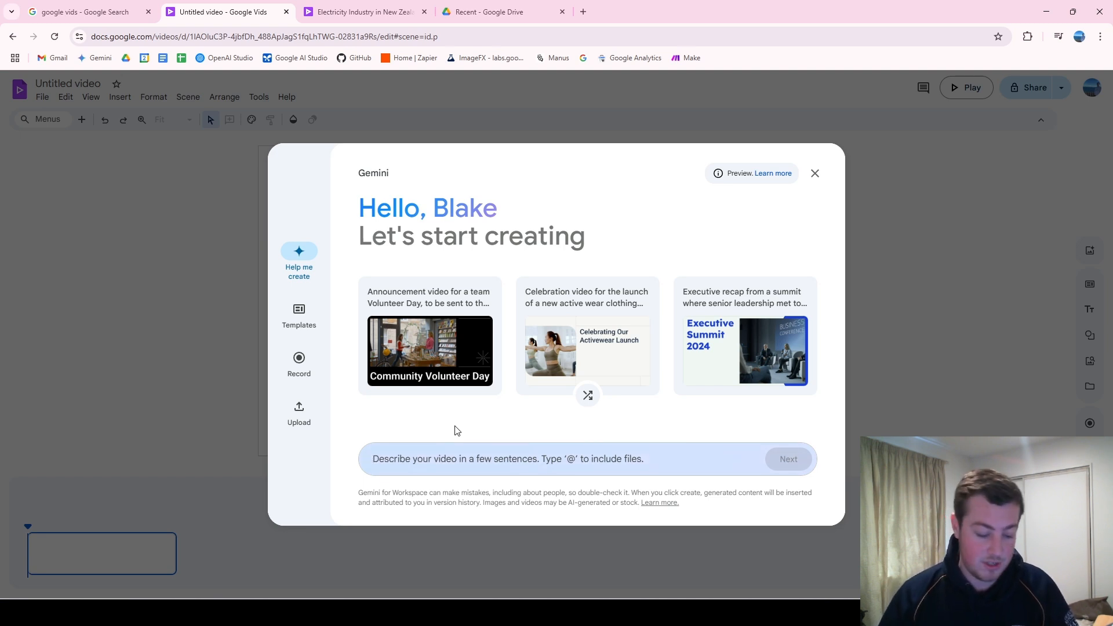
# Describe an informative video on New Zealand's electricity industry and submit it to generate an outline.
pyautogui.write('I want to')
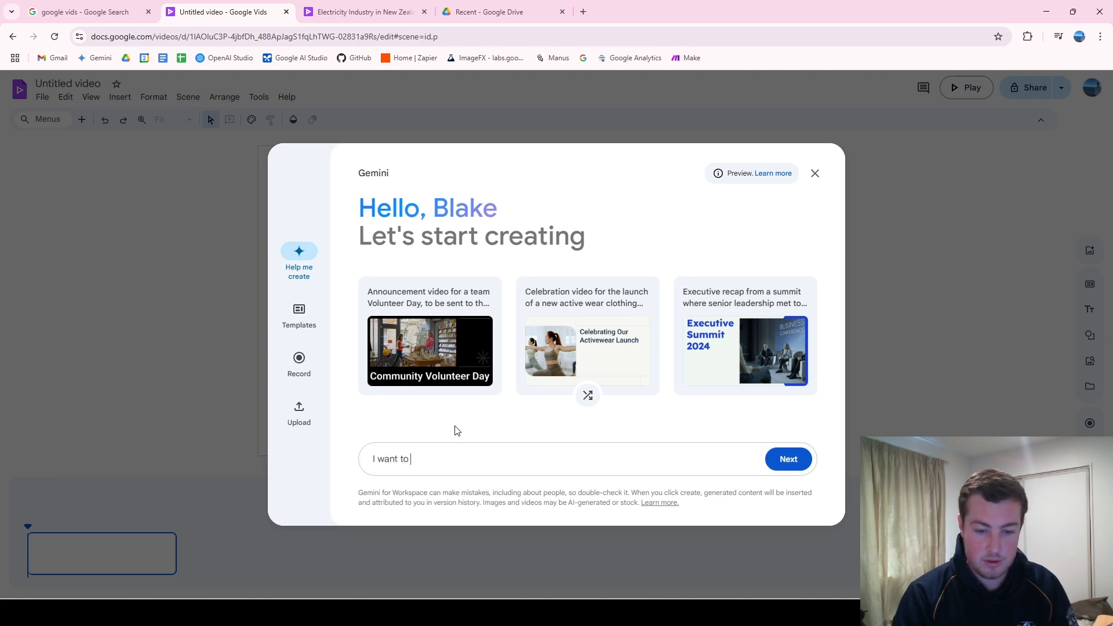
pyautogui.write('create an informative video about the electr')
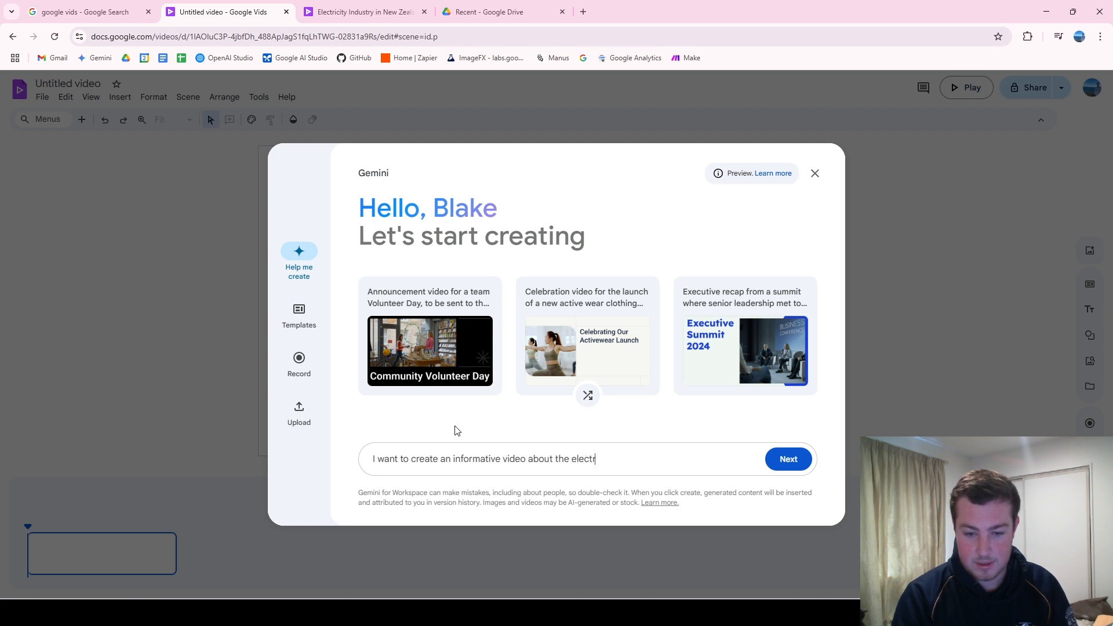
pyautogui.write('icity industry')
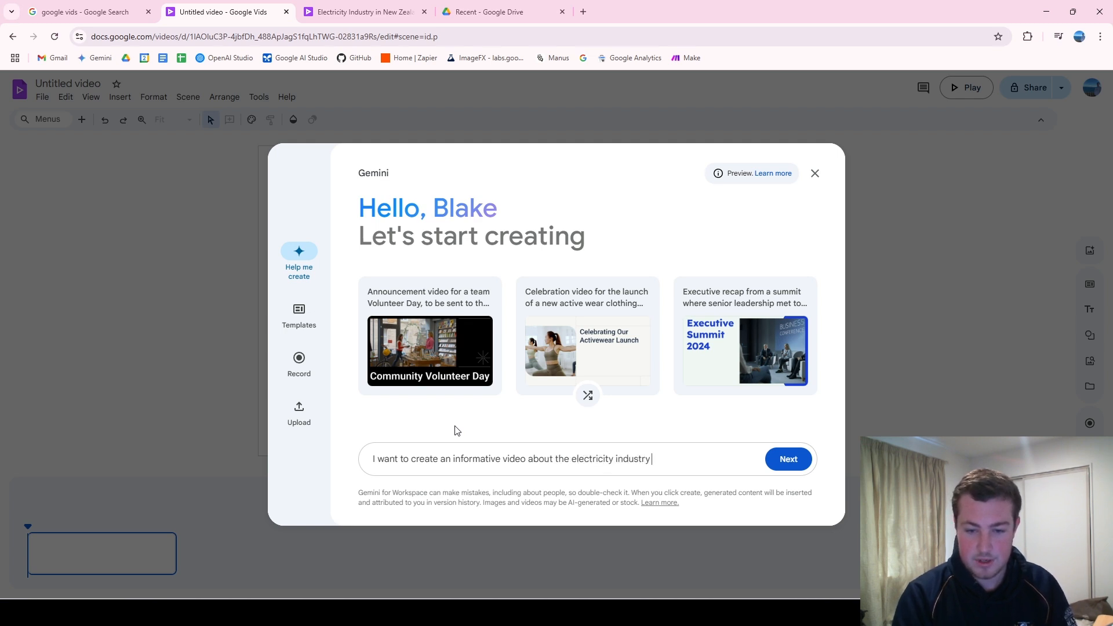
pyautogui.write("in New Zealand. Focus it on the key areas people wouldn't know about.")
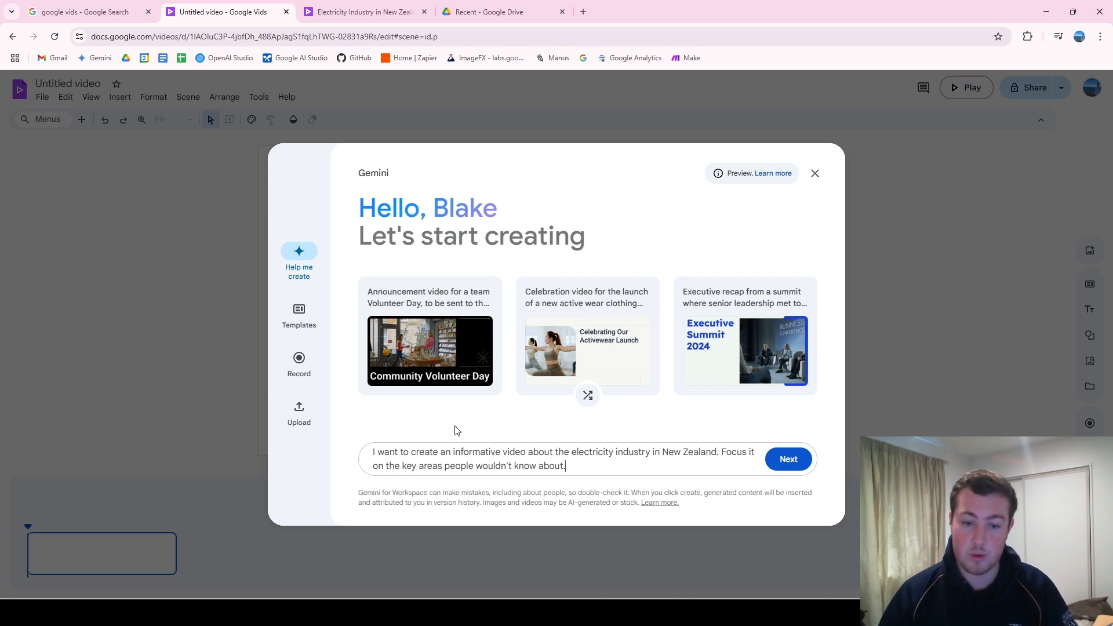
pyautogui.write('@')
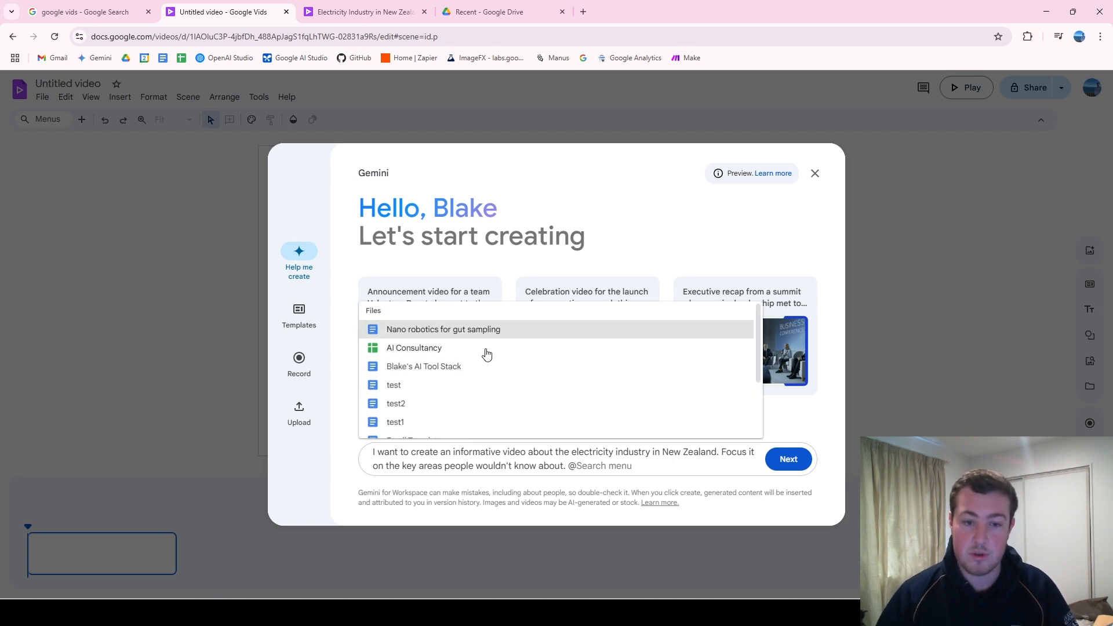
pyautogui.moveTo(479, 314)
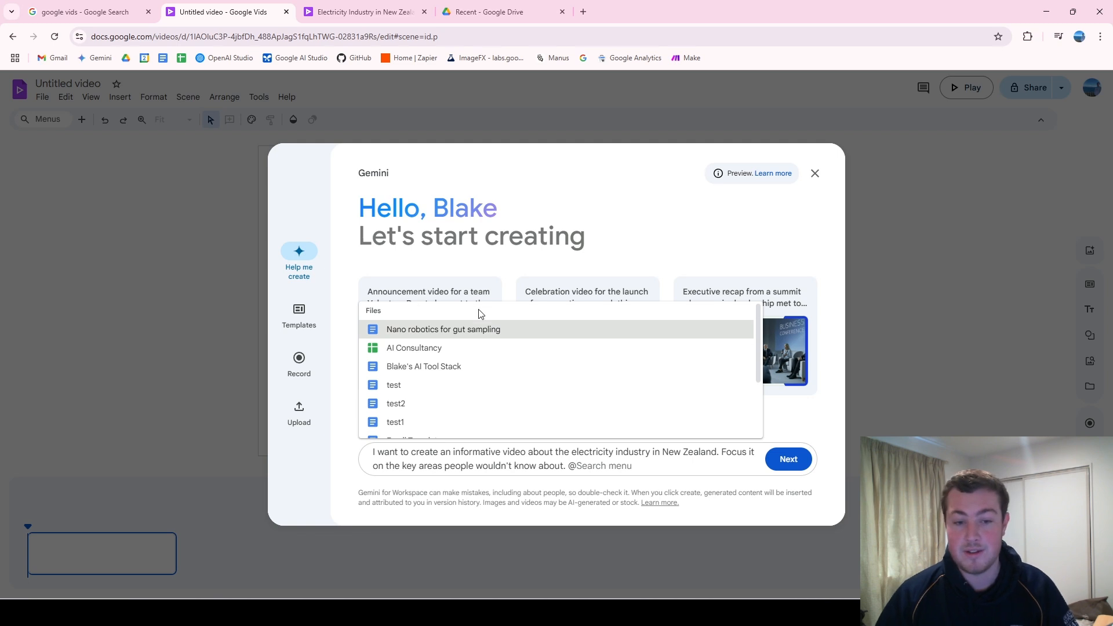
pyautogui.moveTo(455, 337)
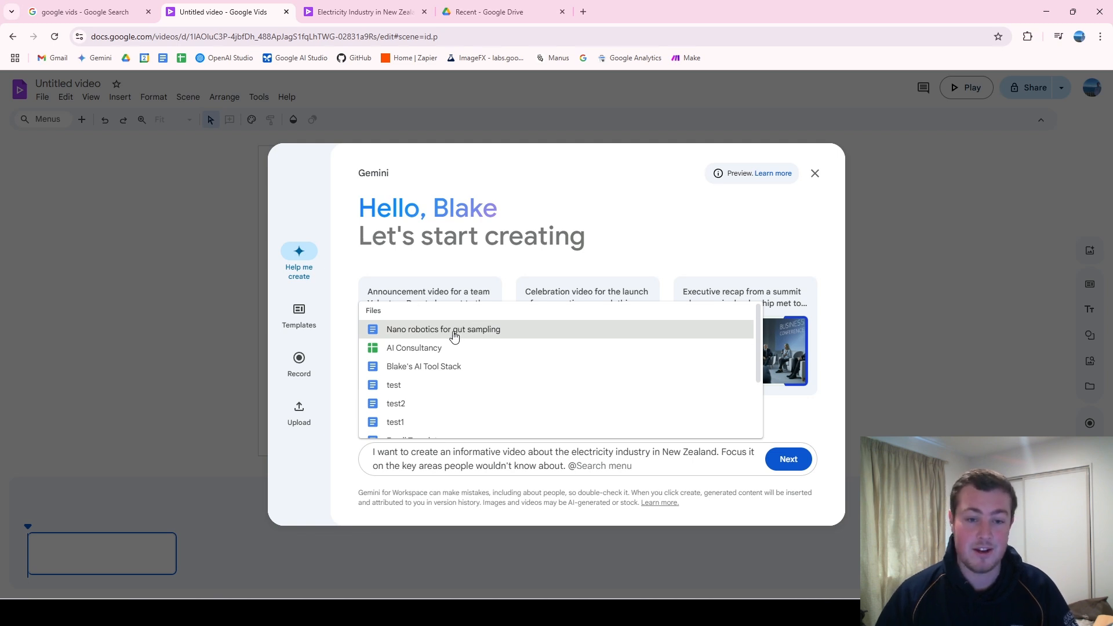
pyautogui.moveTo(458, 339)
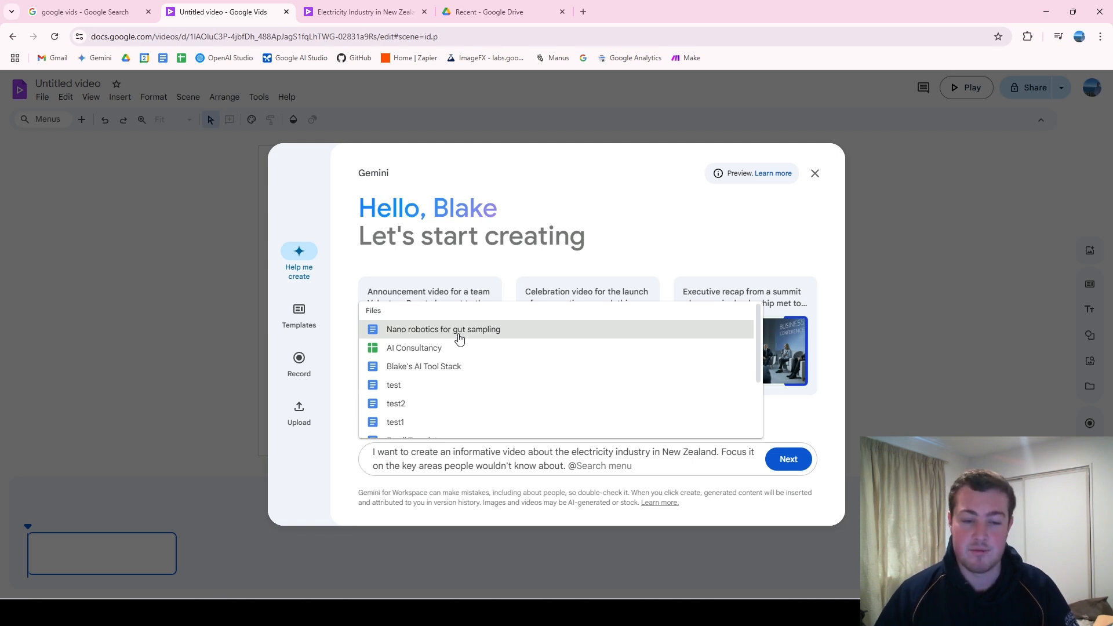
pyautogui.click(570, 466)
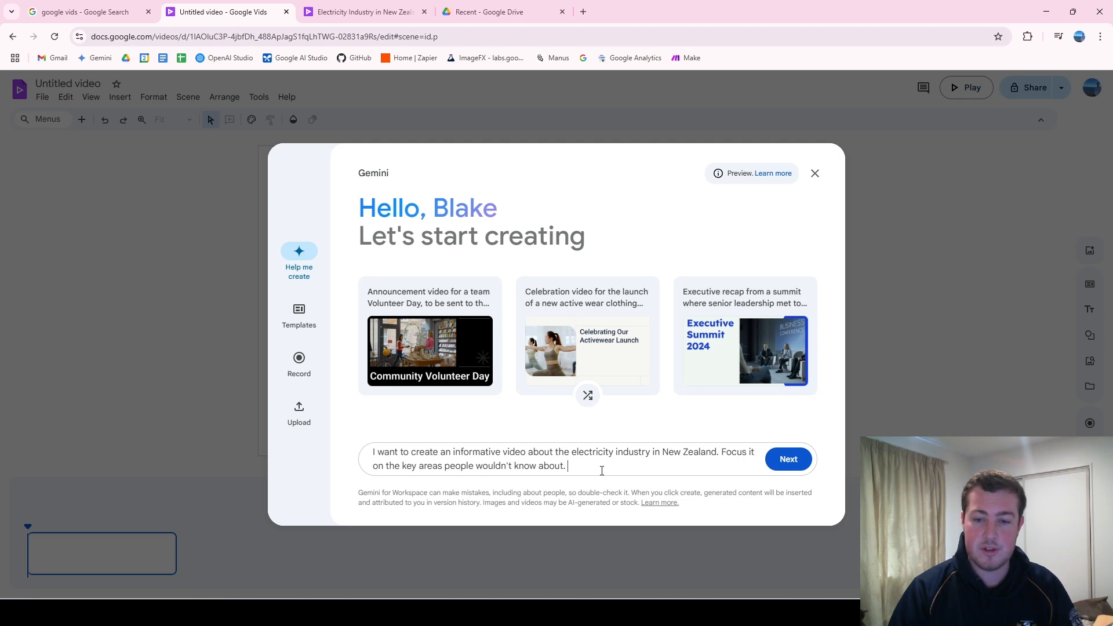
pyautogui.click(788, 459)
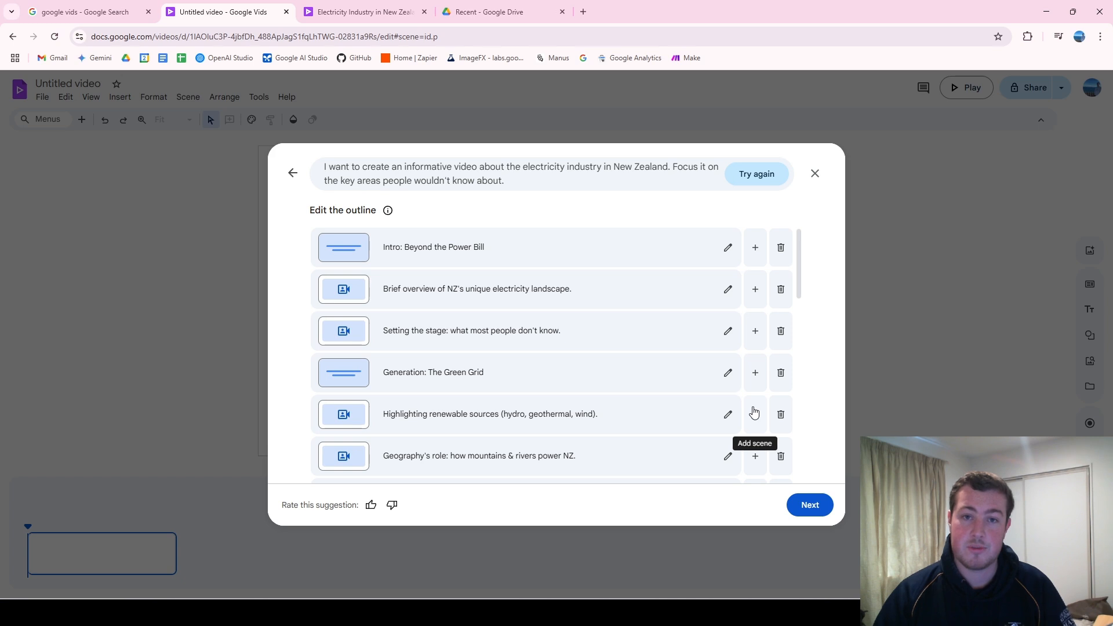
pyautogui.moveTo(661, 233)
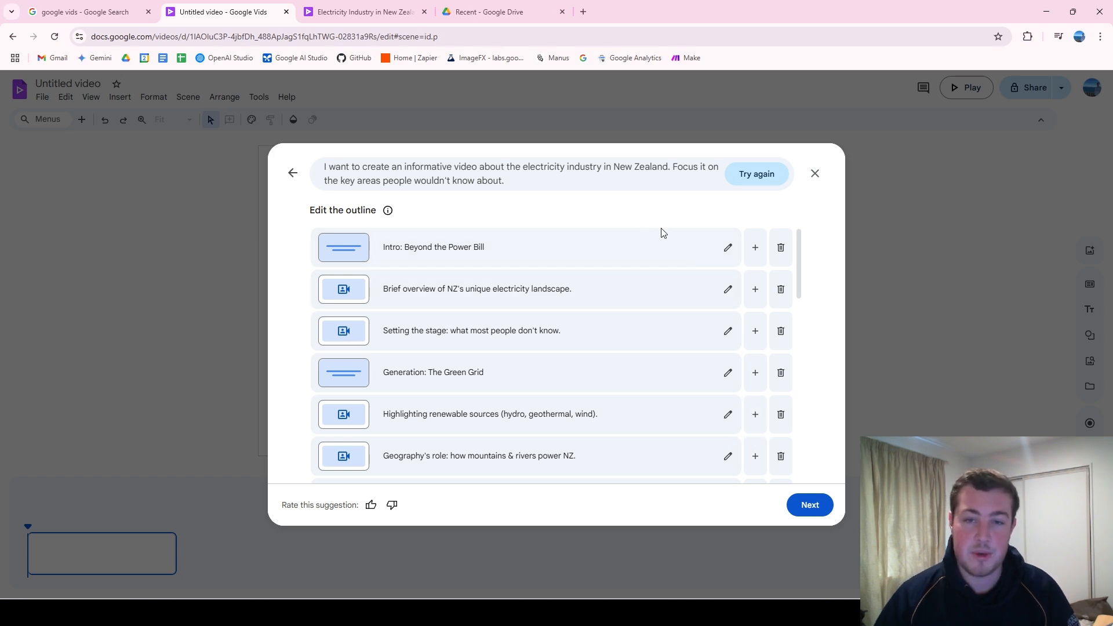
pyautogui.moveTo(572, 289)
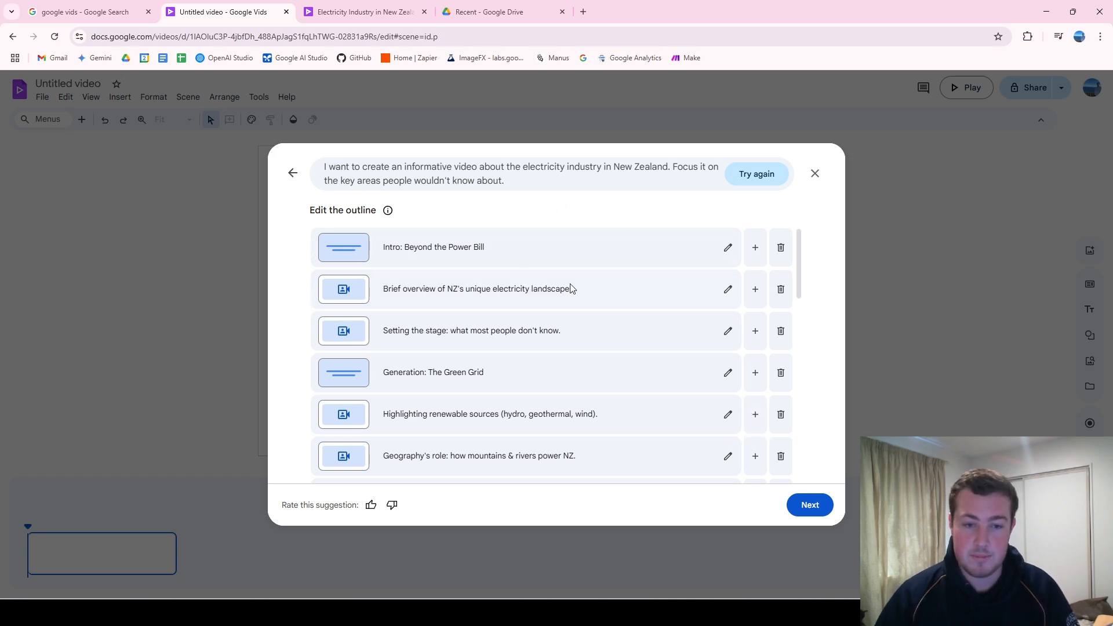
pyautogui.moveTo(459, 264)
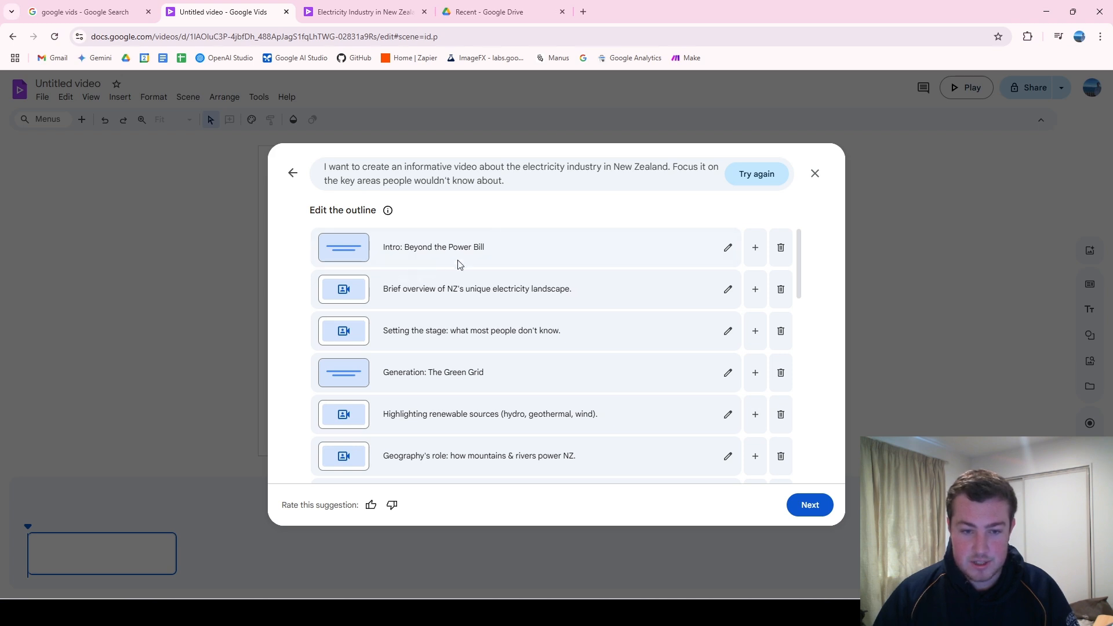
# Scroll through the generated outline from generation and transmission down to the Conclusion section.
pyautogui.scroll(-3)
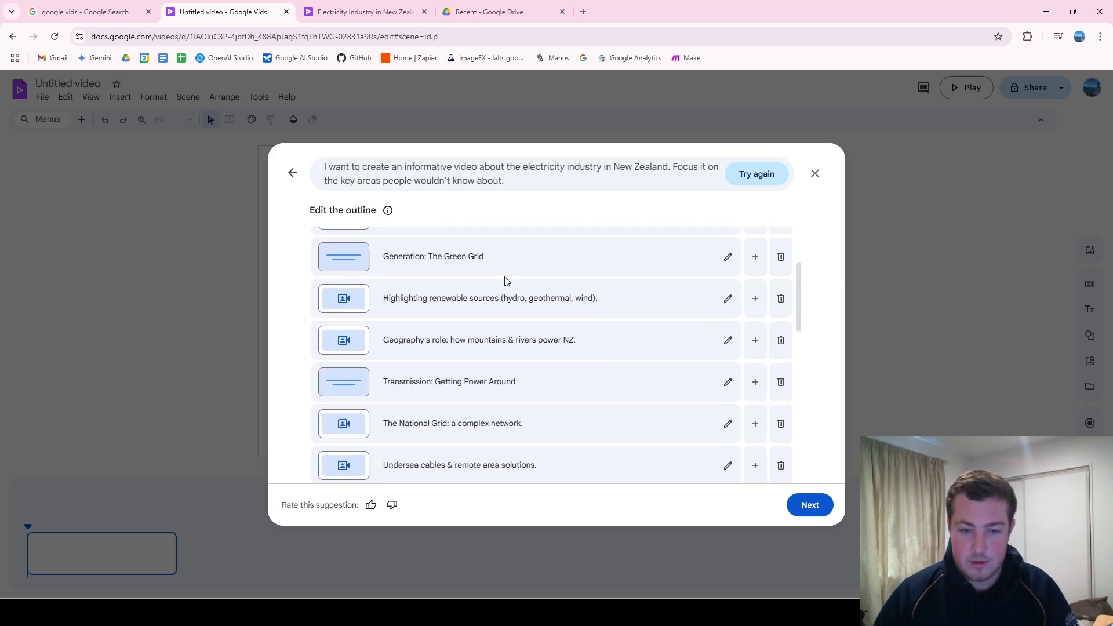
pyautogui.scroll(-3)
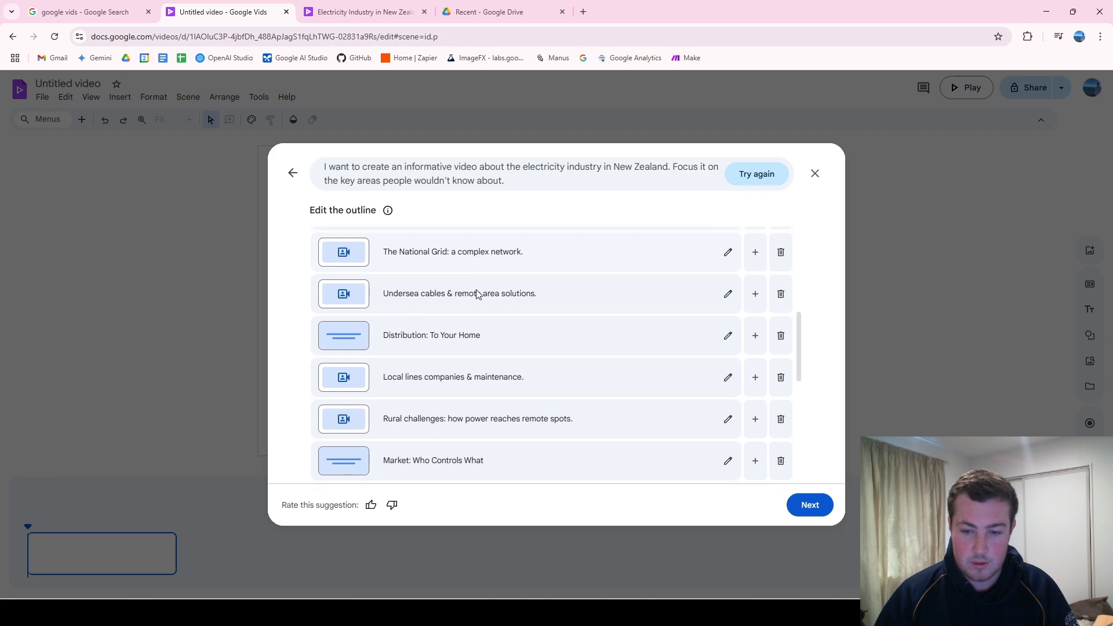
pyautogui.scroll(-3)
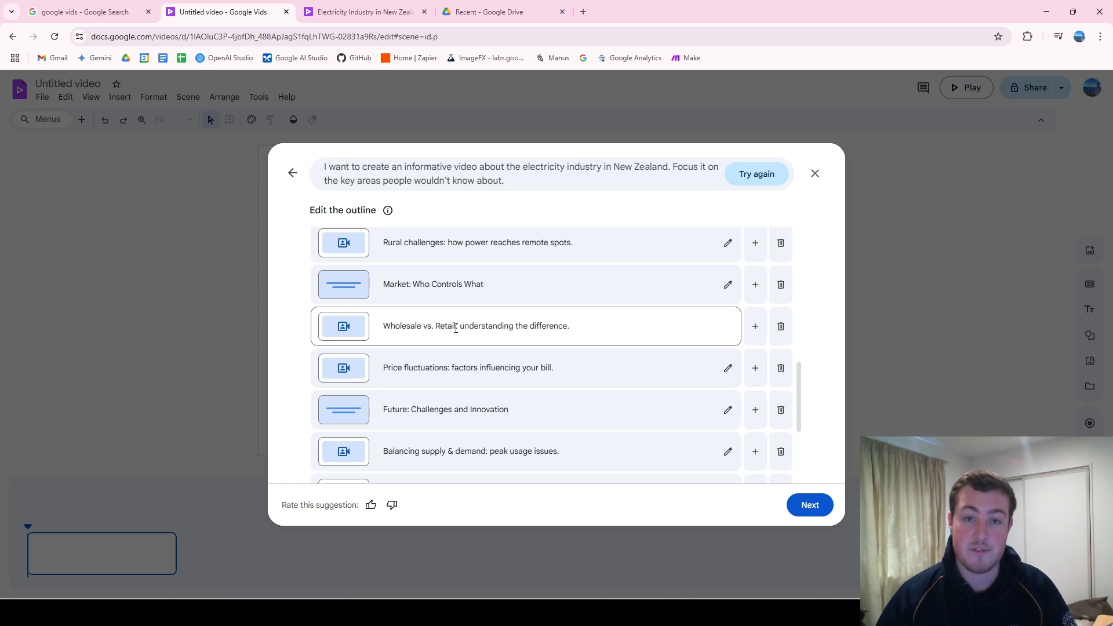
pyautogui.moveTo(780, 326)
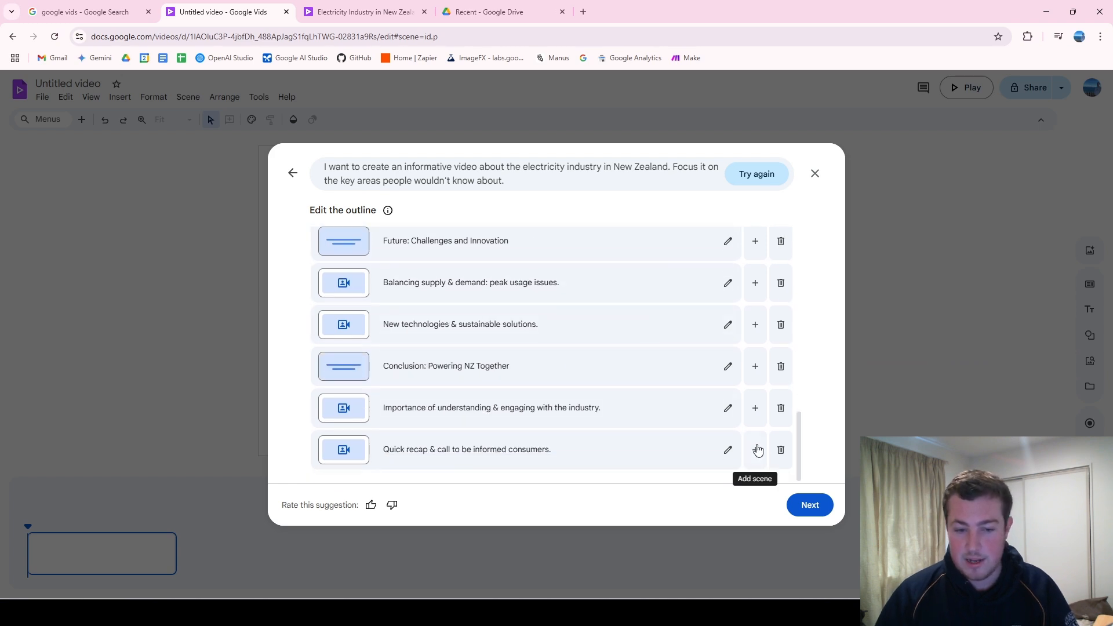
# Add a new scene after the final recap titled 'Conclusion bulle...' and review the outline below.
pyautogui.click(755, 450)
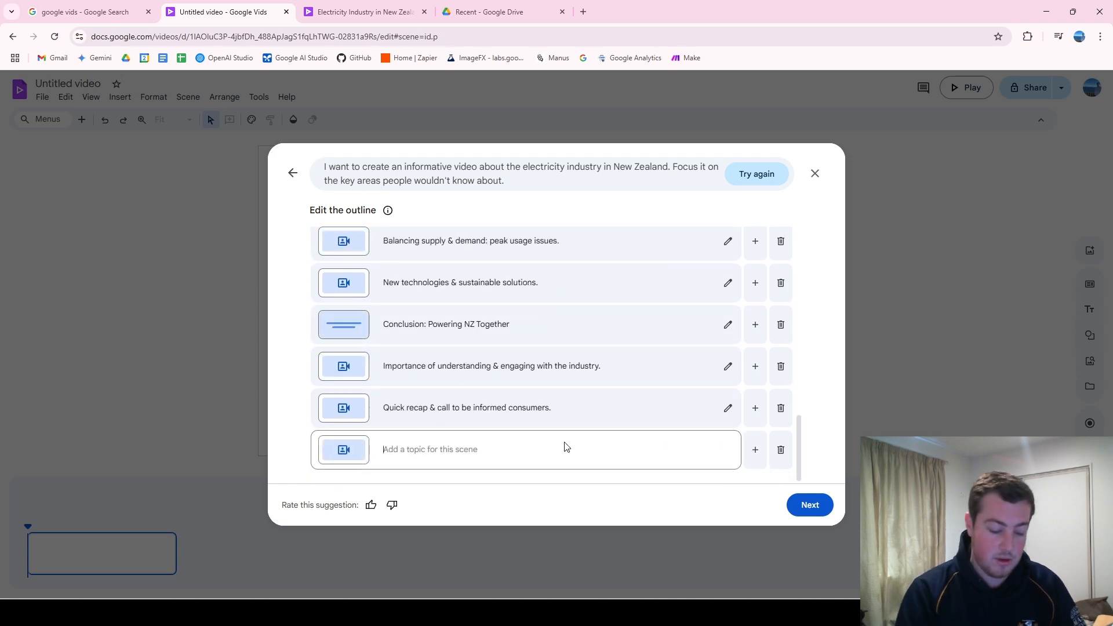
pyautogui.write('Conclusion bulle')
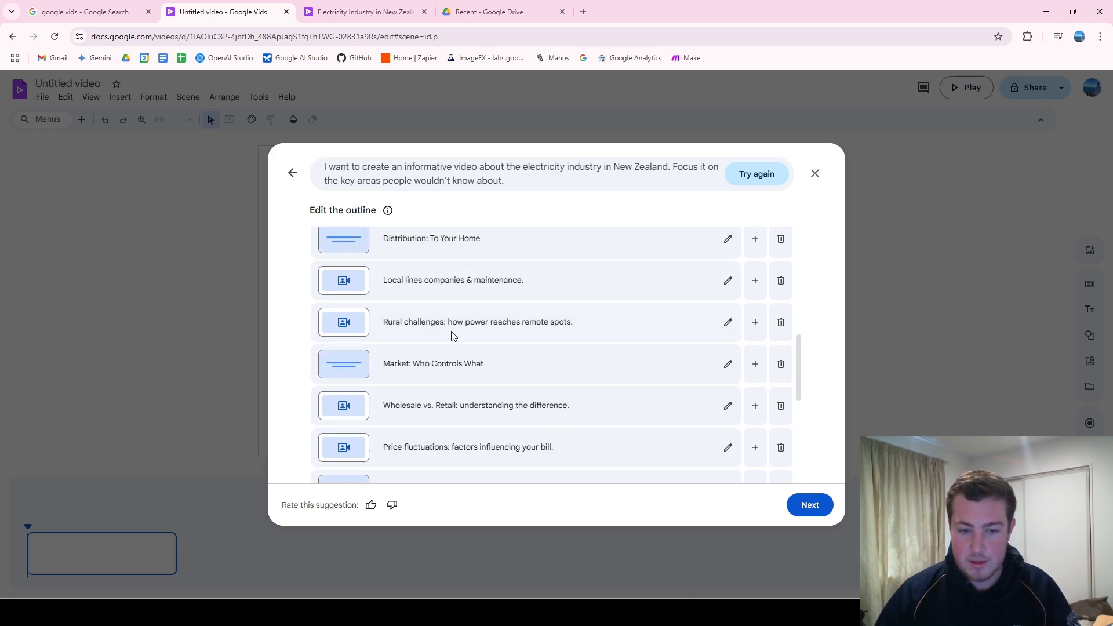
pyautogui.scroll(-3)
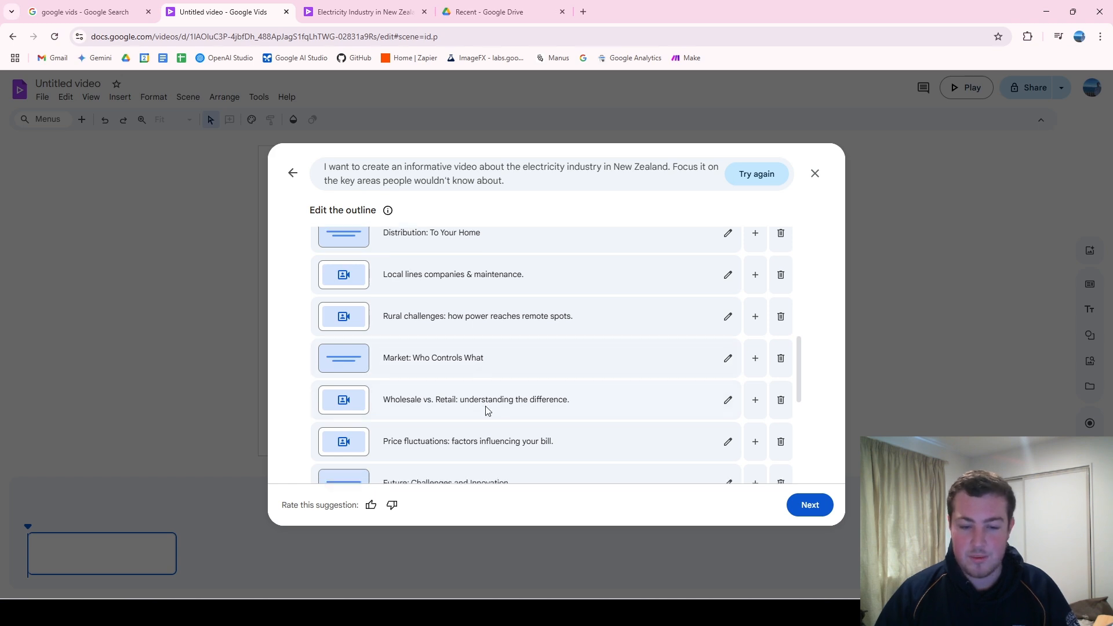
# Pick the bold-title design, preview two of its sample scenes, and create the draft video from it.
pyautogui.click(808, 504)
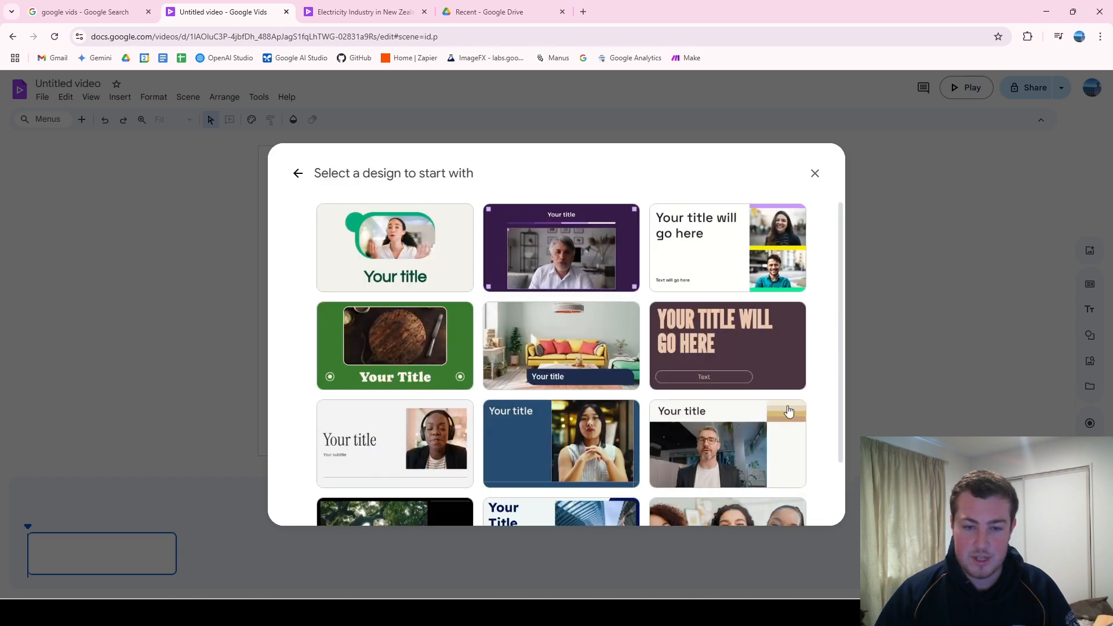
pyautogui.moveTo(799, 295)
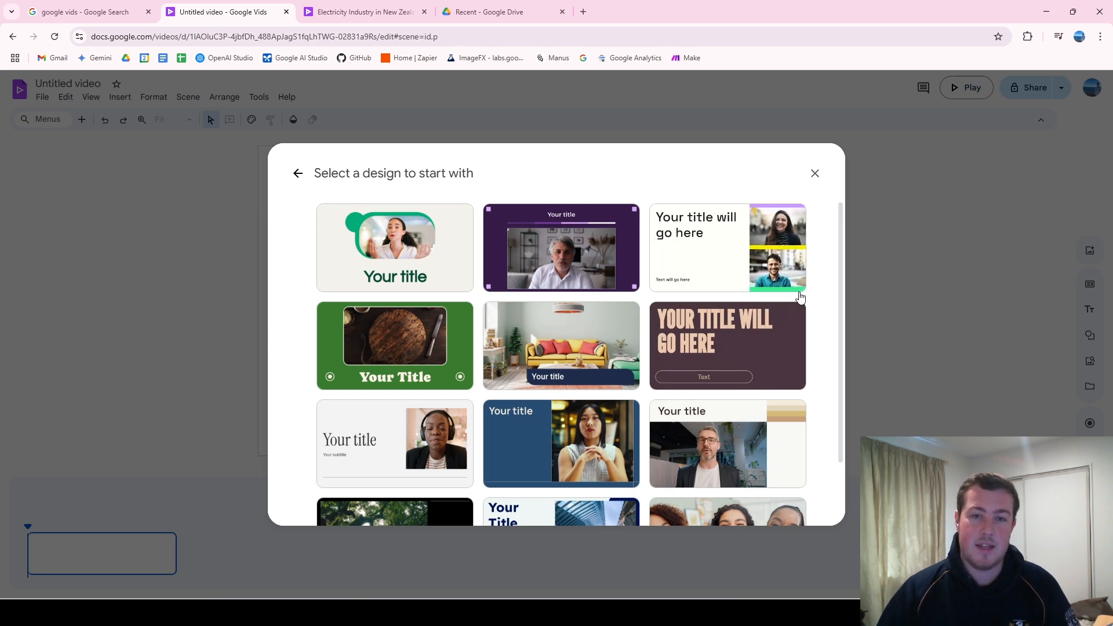
pyautogui.moveTo(796, 299)
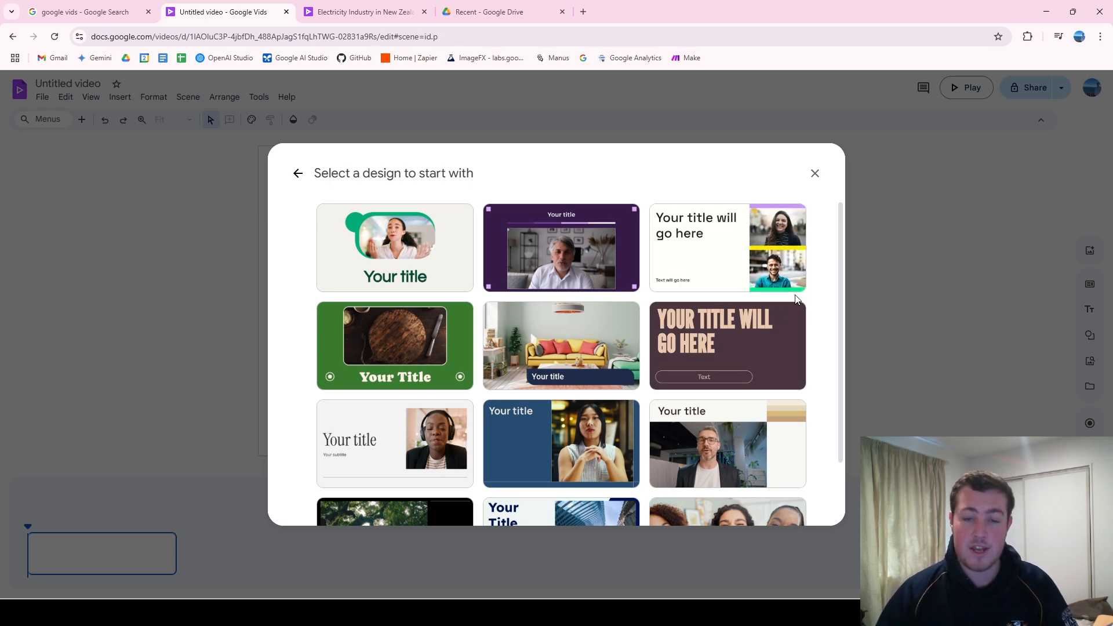
pyautogui.scroll(-3)
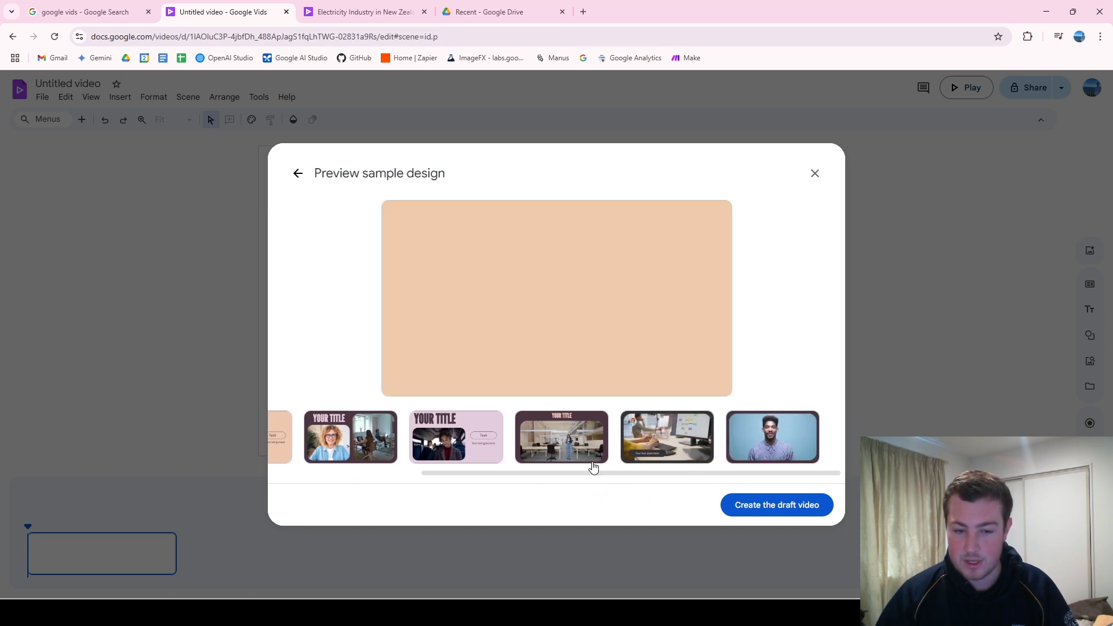
pyautogui.click(561, 438)
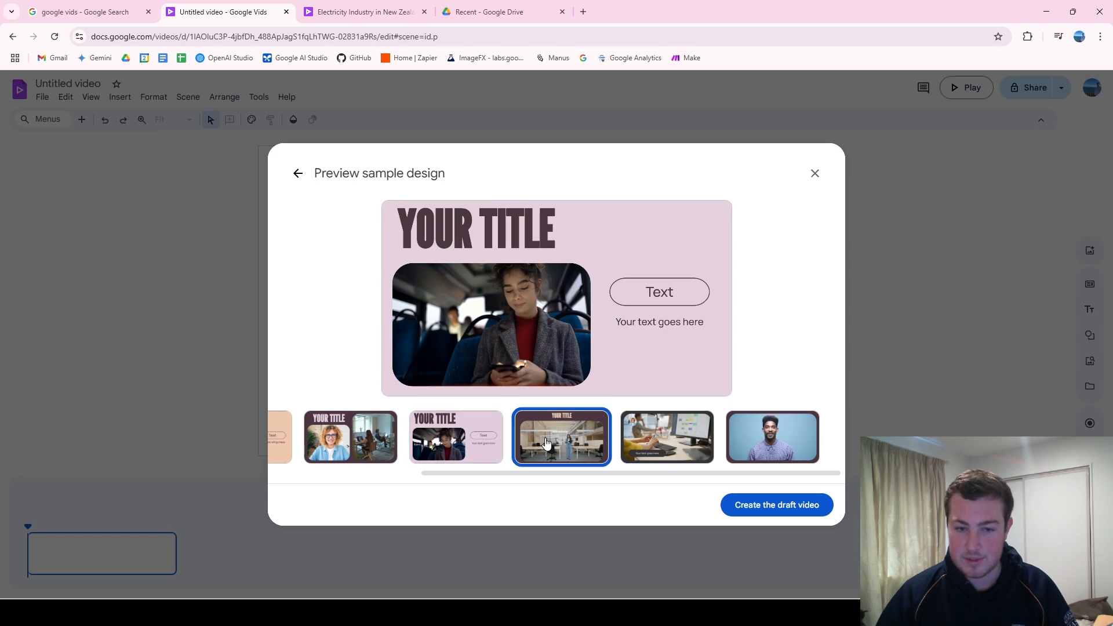
pyautogui.click(666, 437)
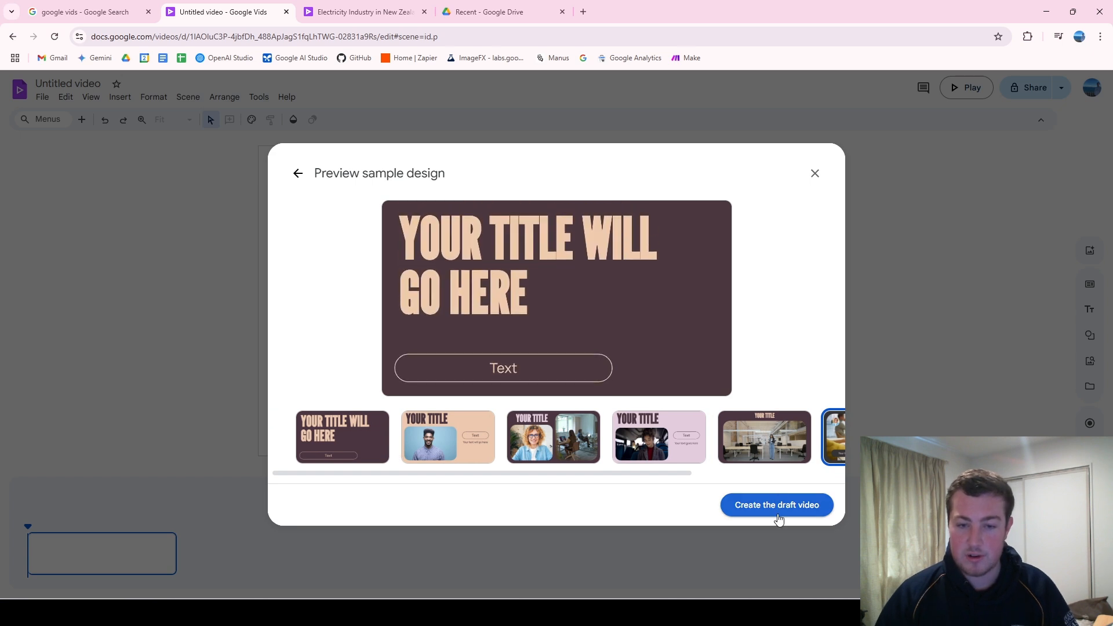
pyautogui.click(776, 505)
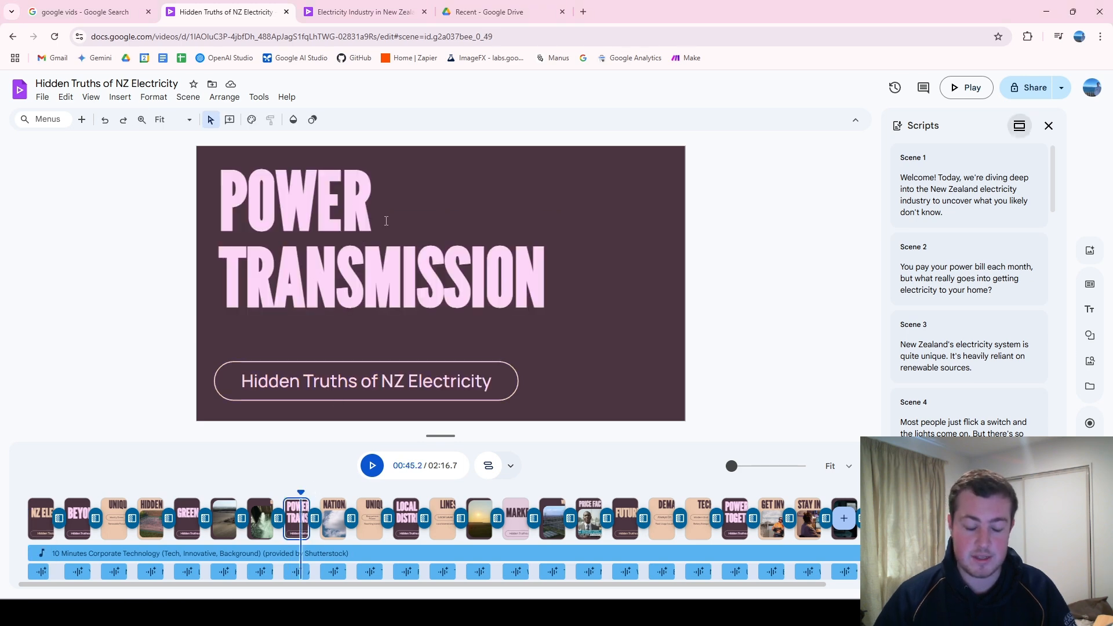
pyautogui.moveTo(363, 260)
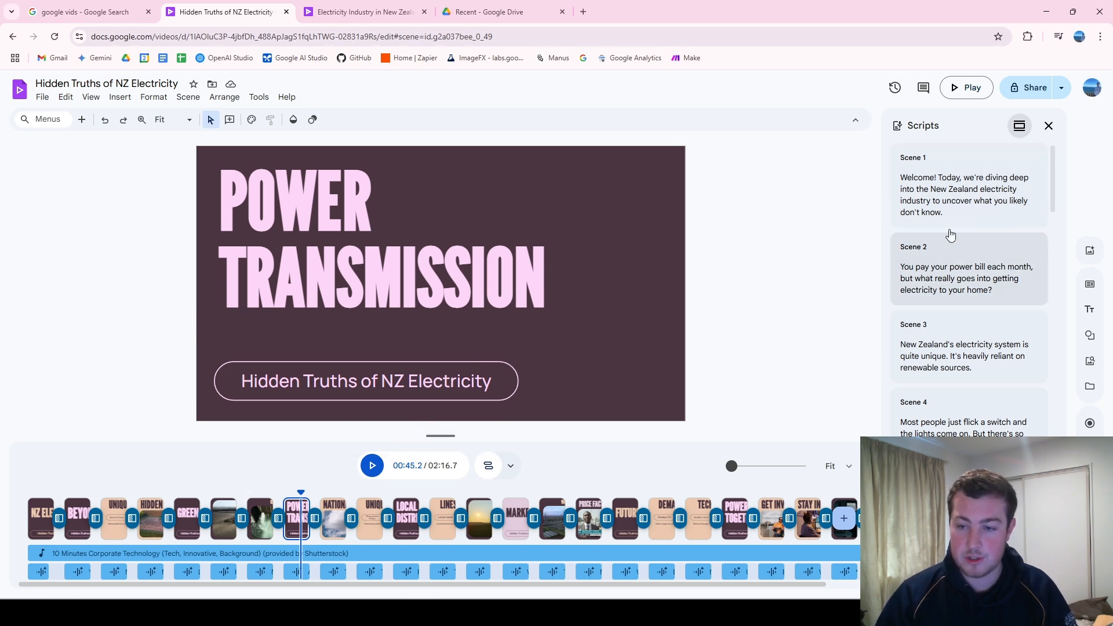
# Review the generated 24-scene draft and open Scene 1's script in the Scripts panel for editing.
pyautogui.scroll(-3)
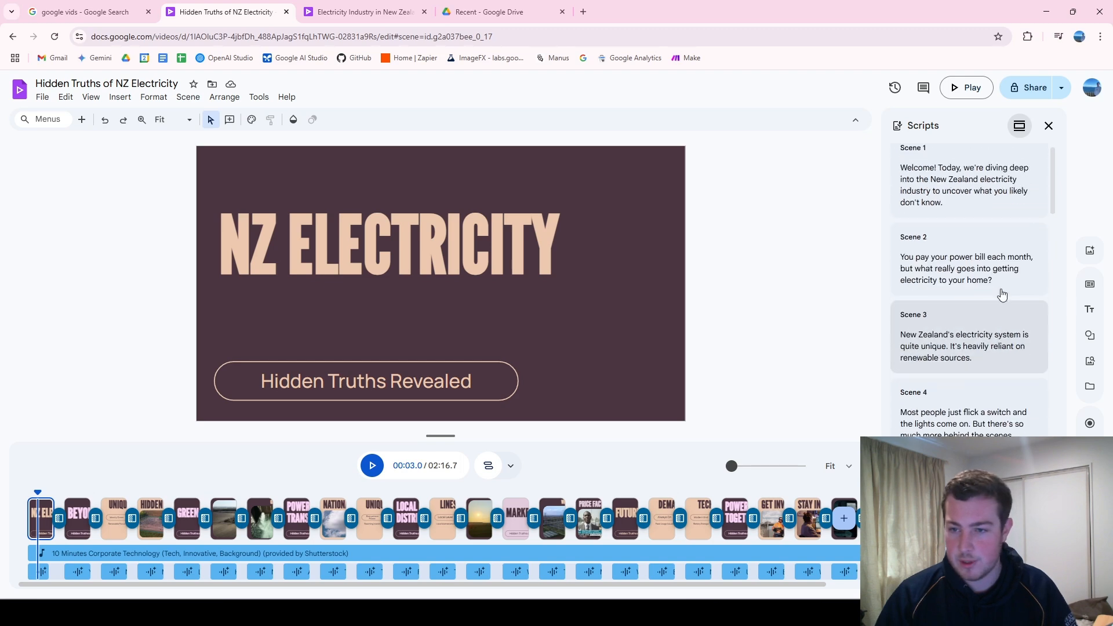
pyautogui.click(1020, 125)
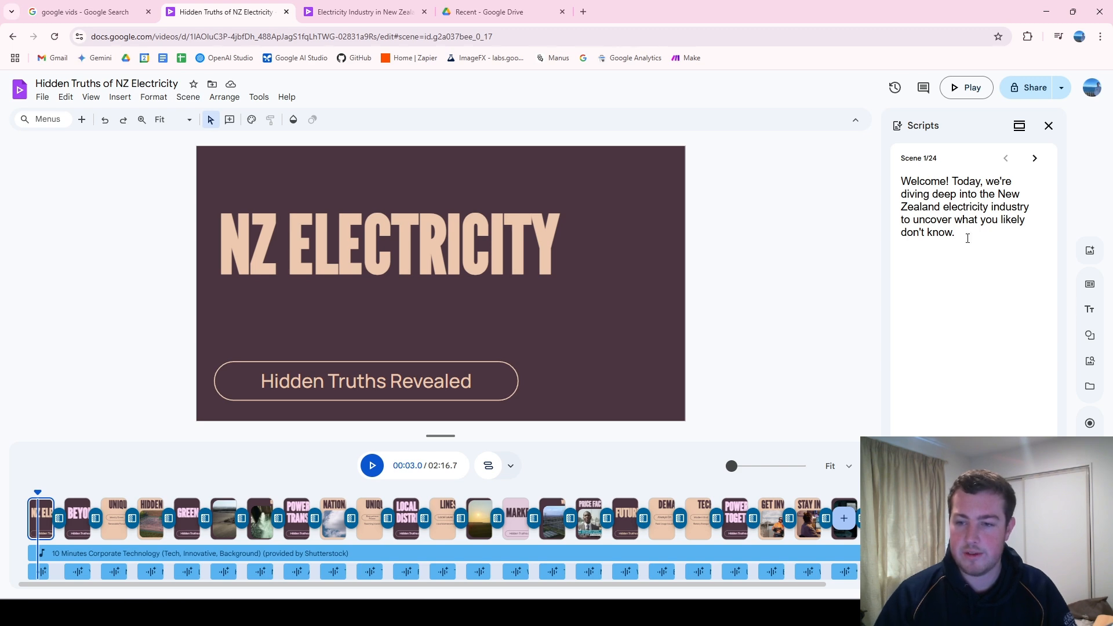
# Append 'This video is awesome!' to Scene 1's script and confirm the chosen voice to regenerate voiceovers.
pyautogui.click(955, 232)
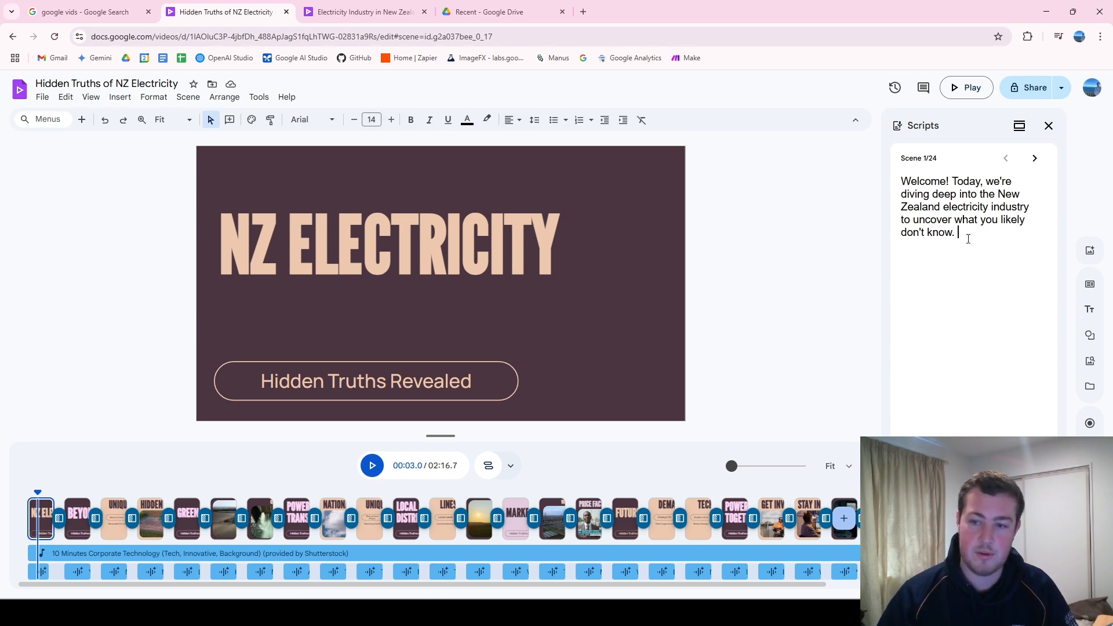
pyautogui.write('This')
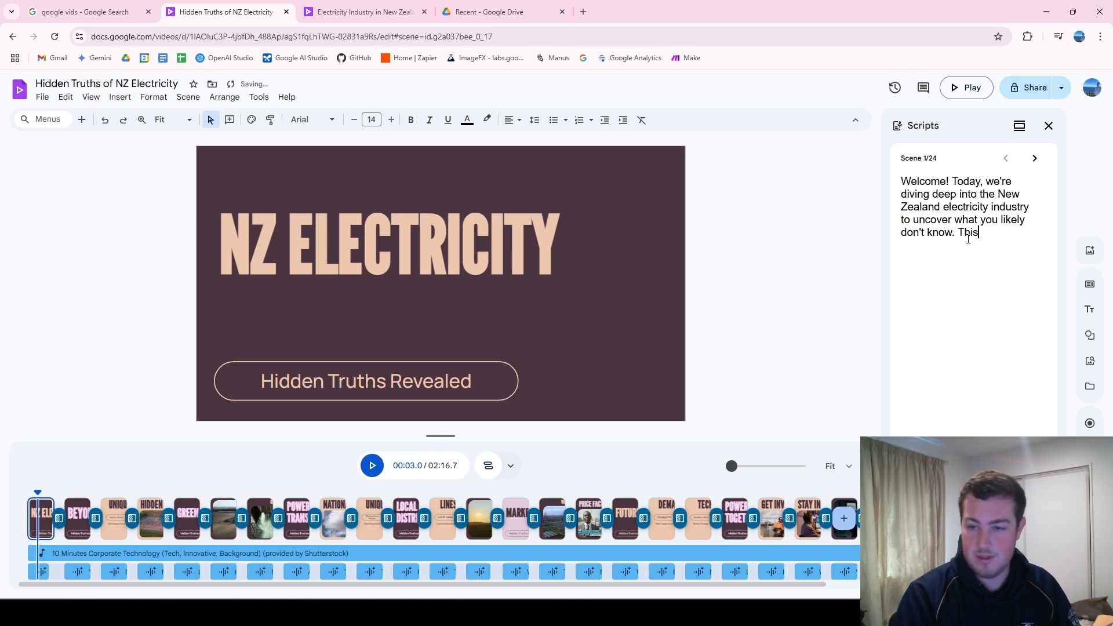
pyautogui.write('video is awe')
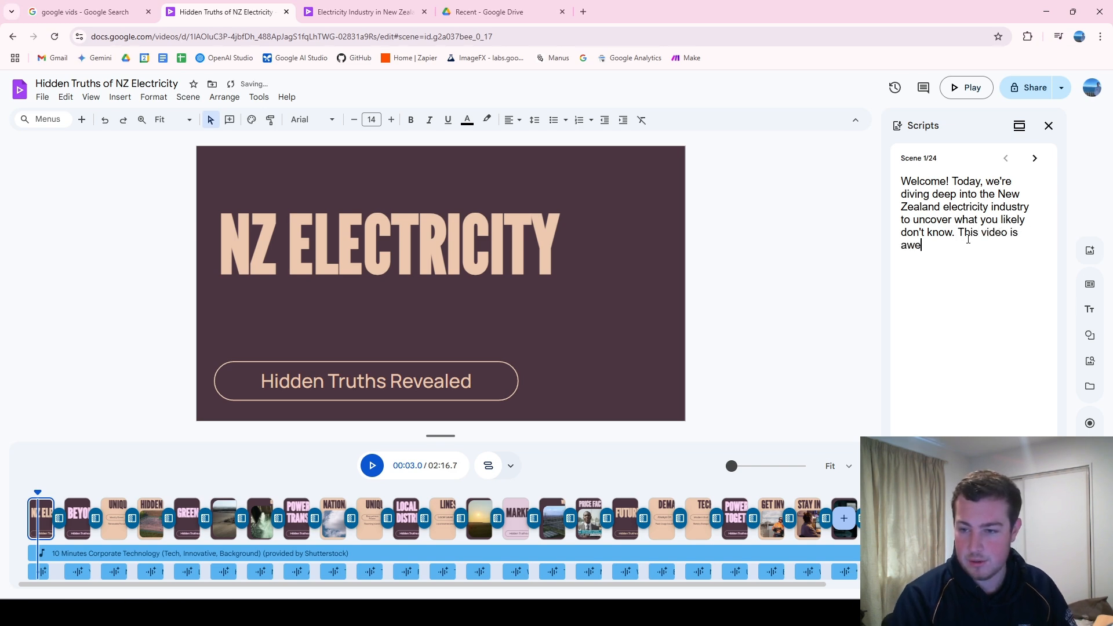
pyautogui.write('some!')
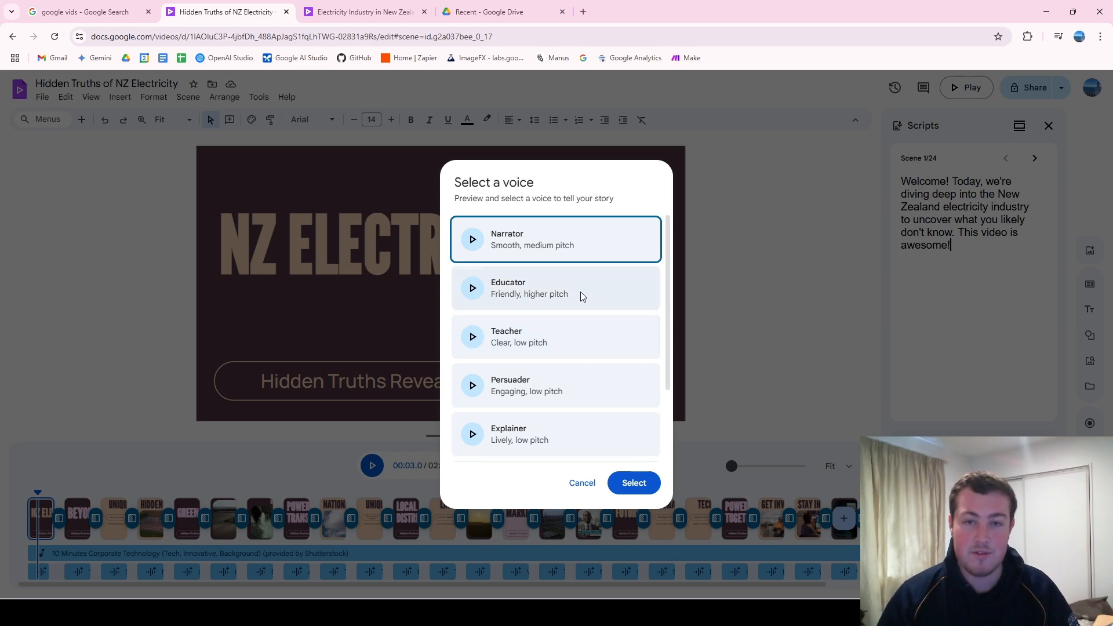
pyautogui.click(581, 483)
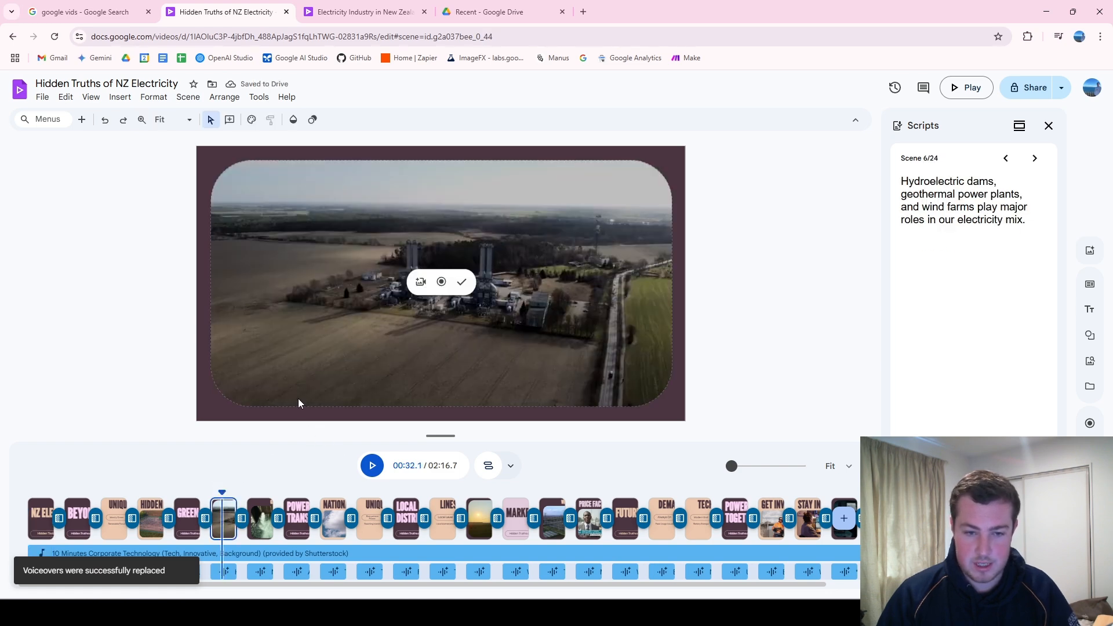
# Bring up 'Stock and videos' results to replace scene 6's aerial farmland clip.
pyautogui.click(420, 281)
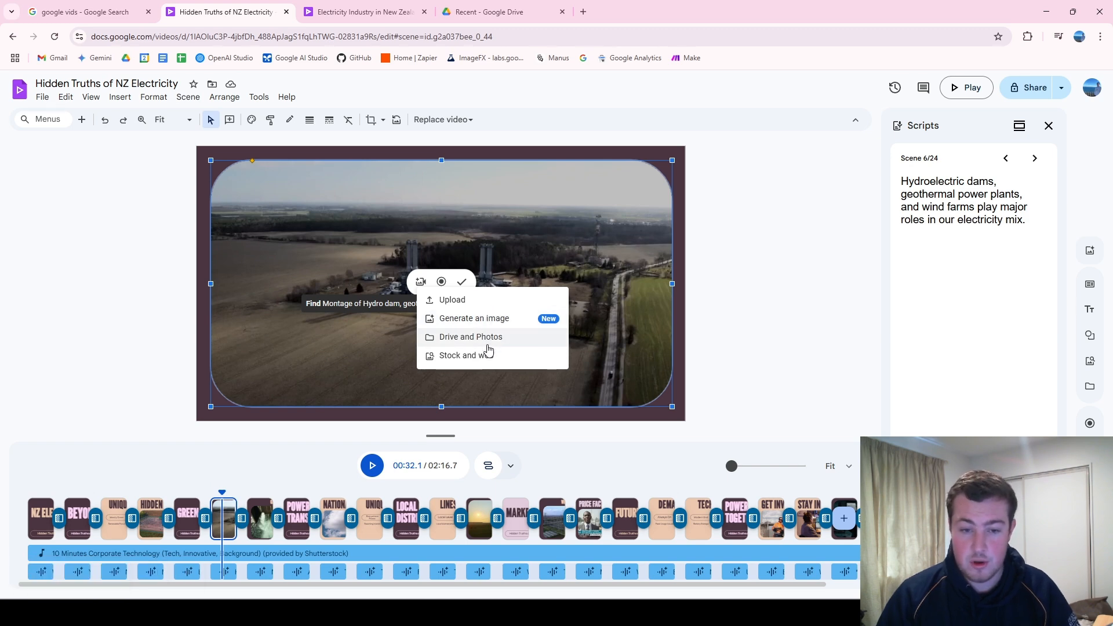
pyautogui.click(467, 355)
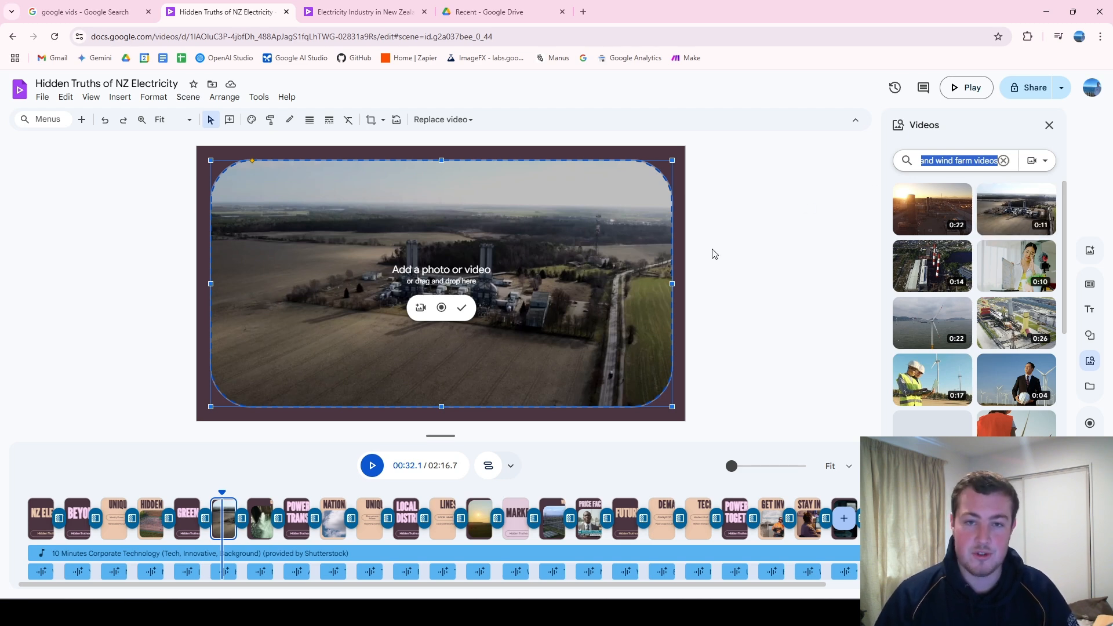
pyautogui.moveTo(558, 186)
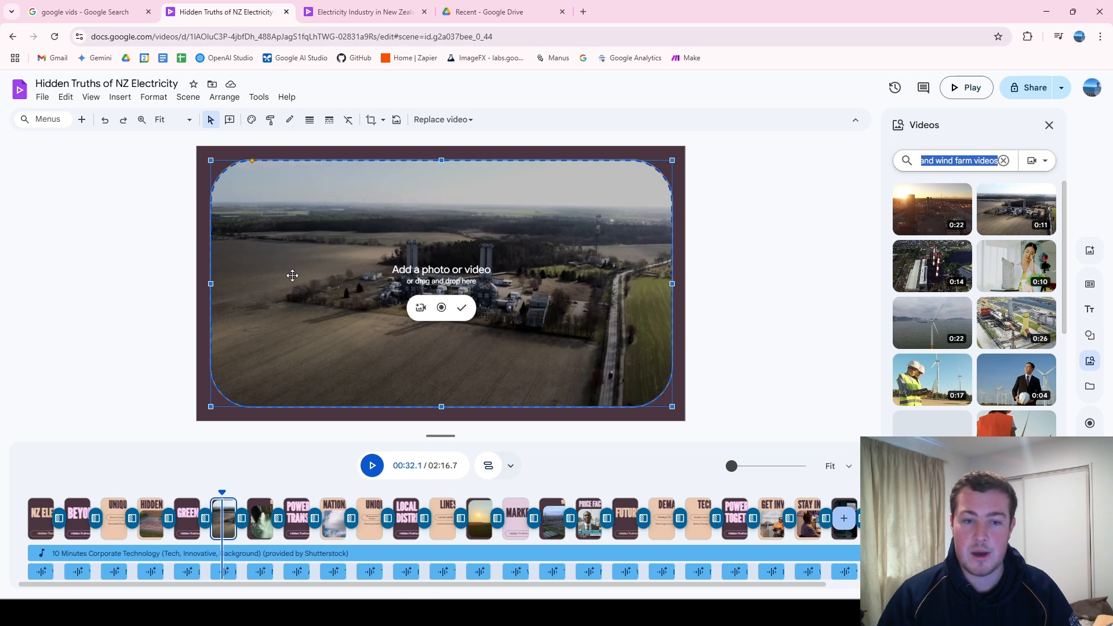
pyautogui.moveTo(476, 298)
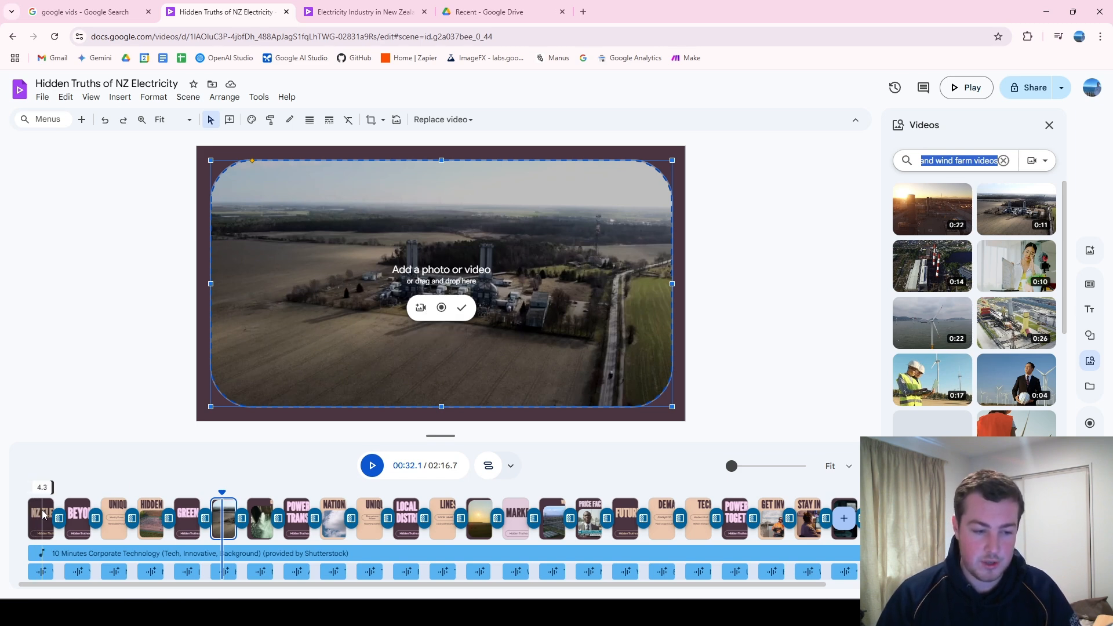
# Return to the first scene and play the draft from the start through to 'Beyond the Bill'.
pyautogui.click(41, 517)
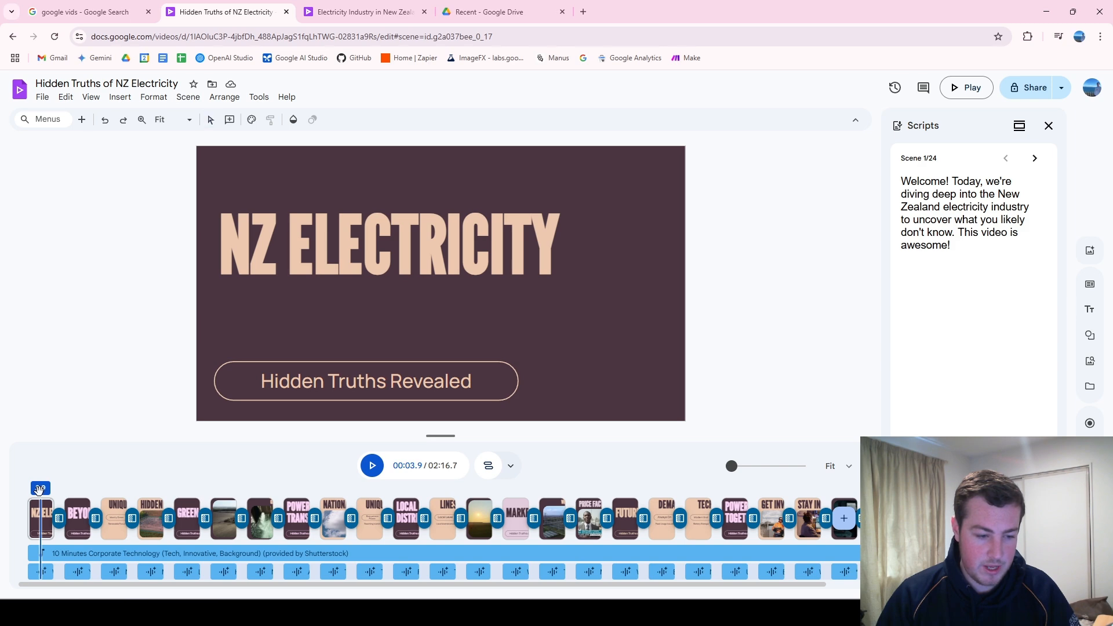
pyautogui.click(372, 465)
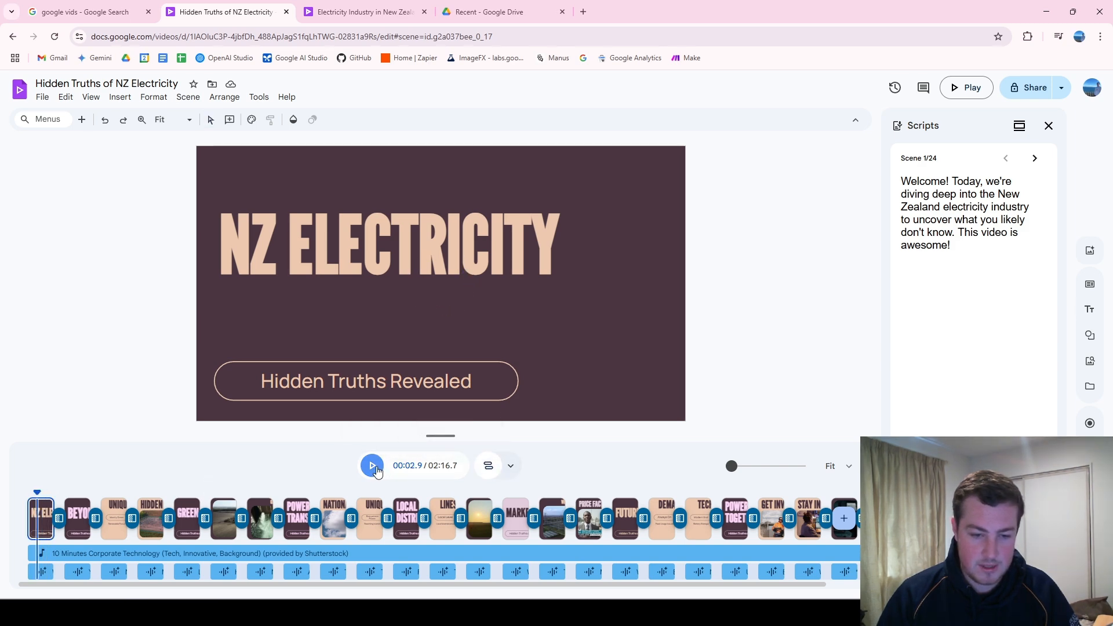
pyautogui.click(372, 465)
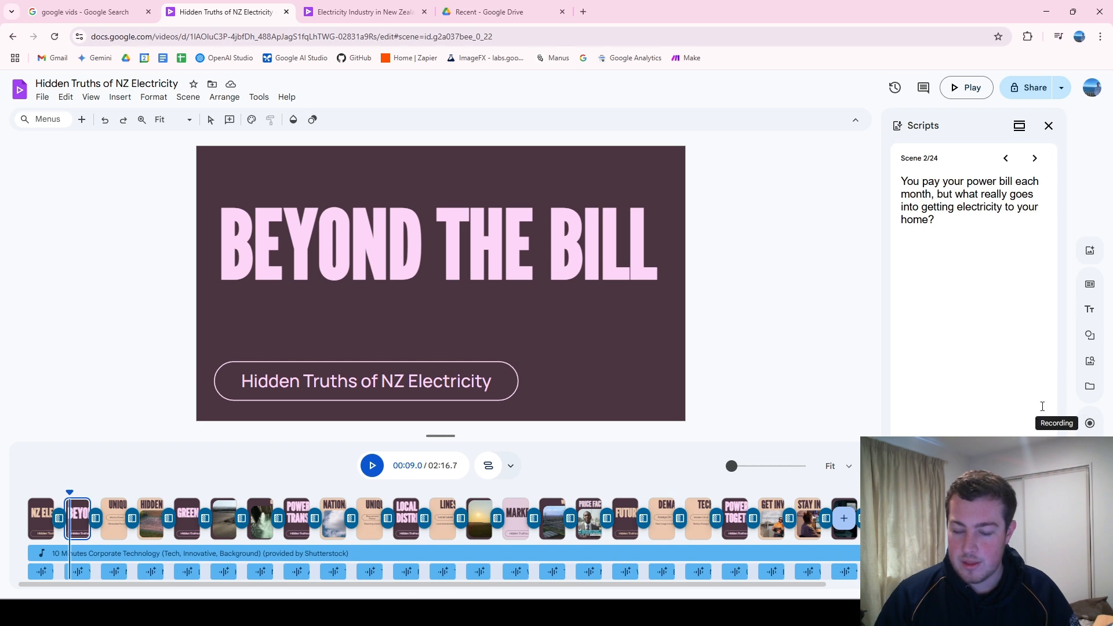
# Change the peach accent swatch to red in Customise styles, then restore peach.
pyautogui.click(188, 96)
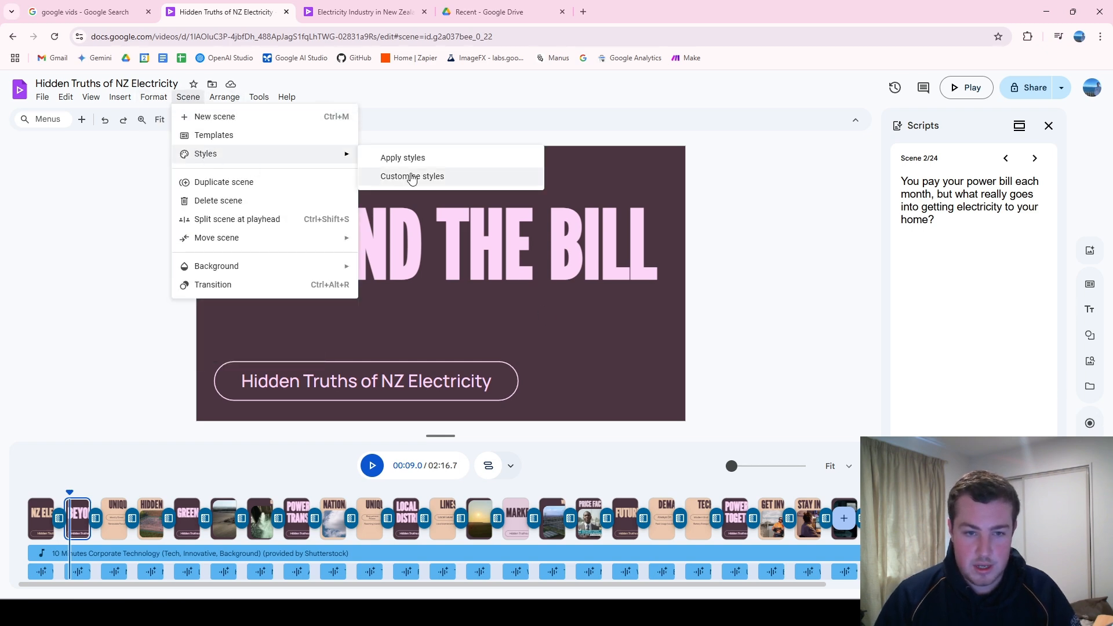
pyautogui.click(412, 176)
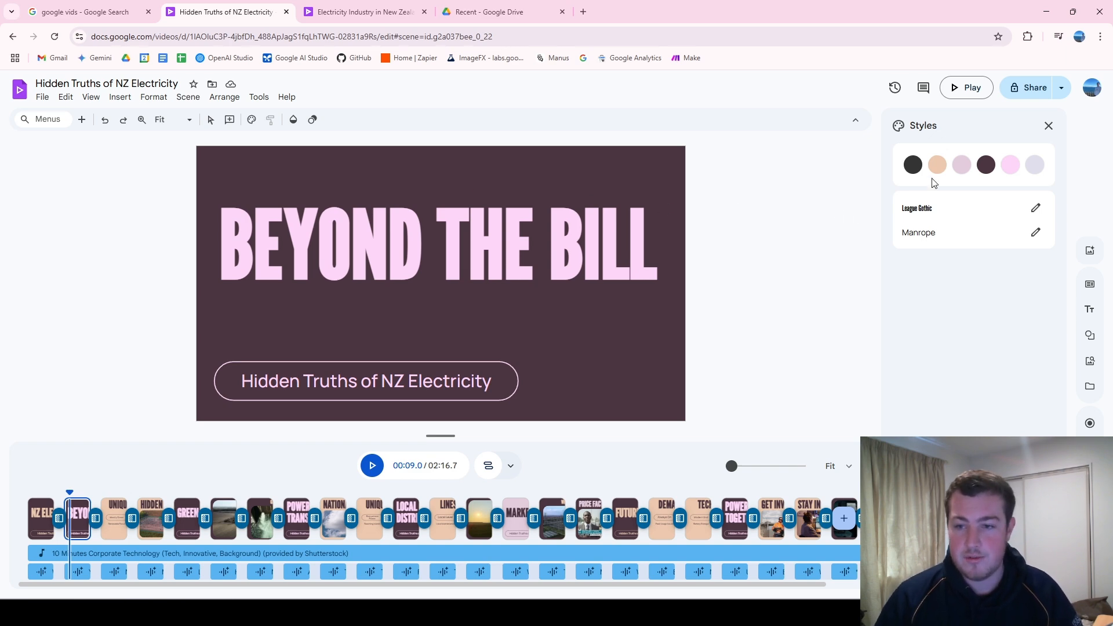
pyautogui.moveTo(913, 163)
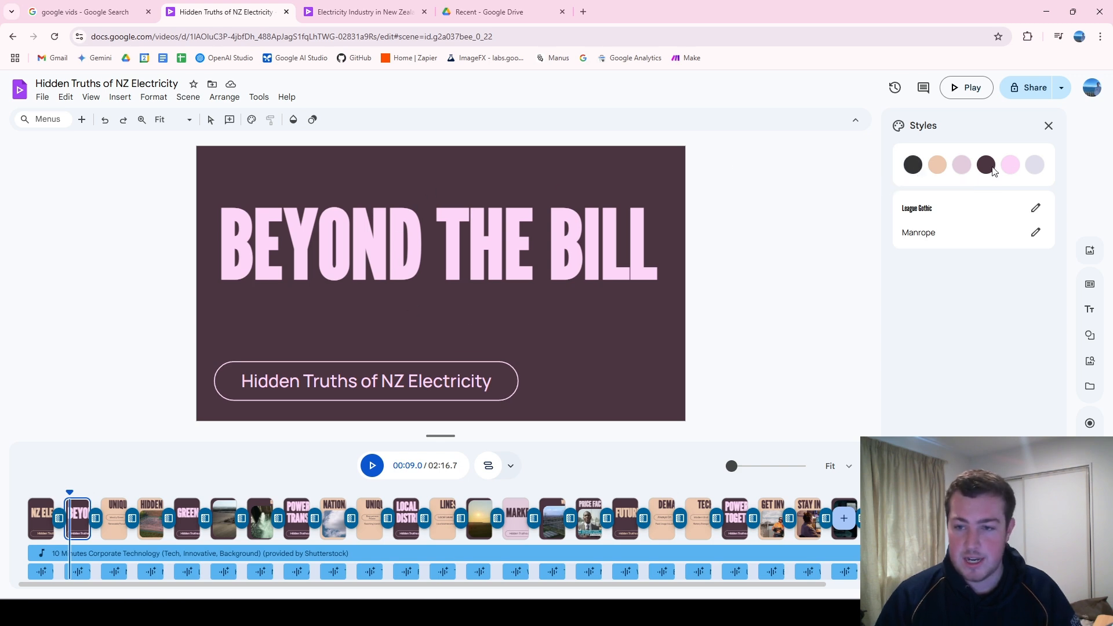
pyautogui.click(937, 163)
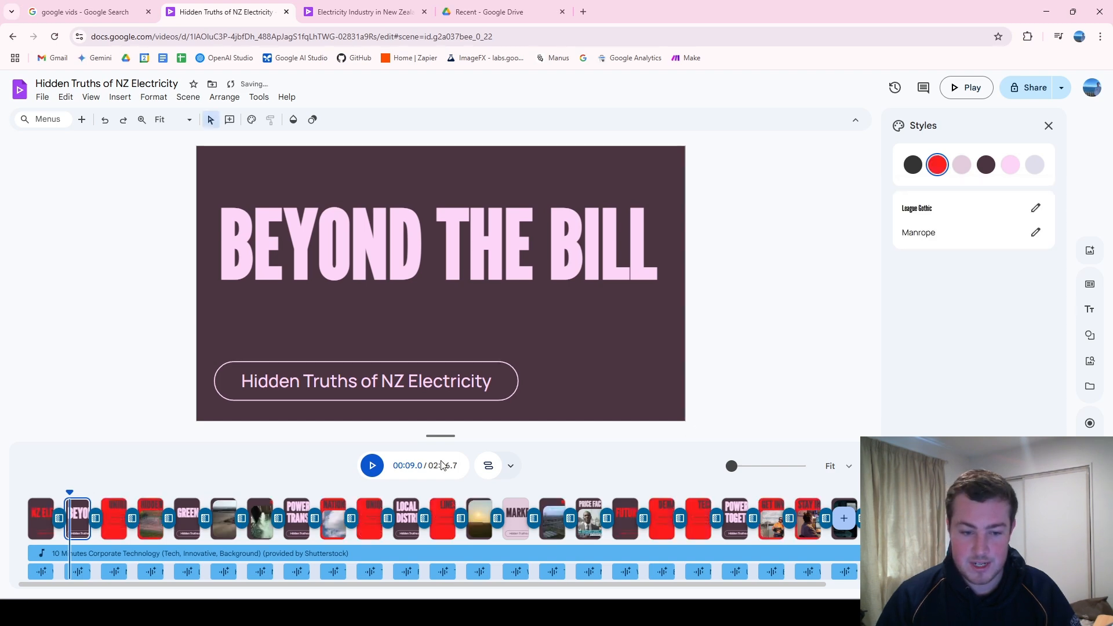
pyautogui.click(660, 518)
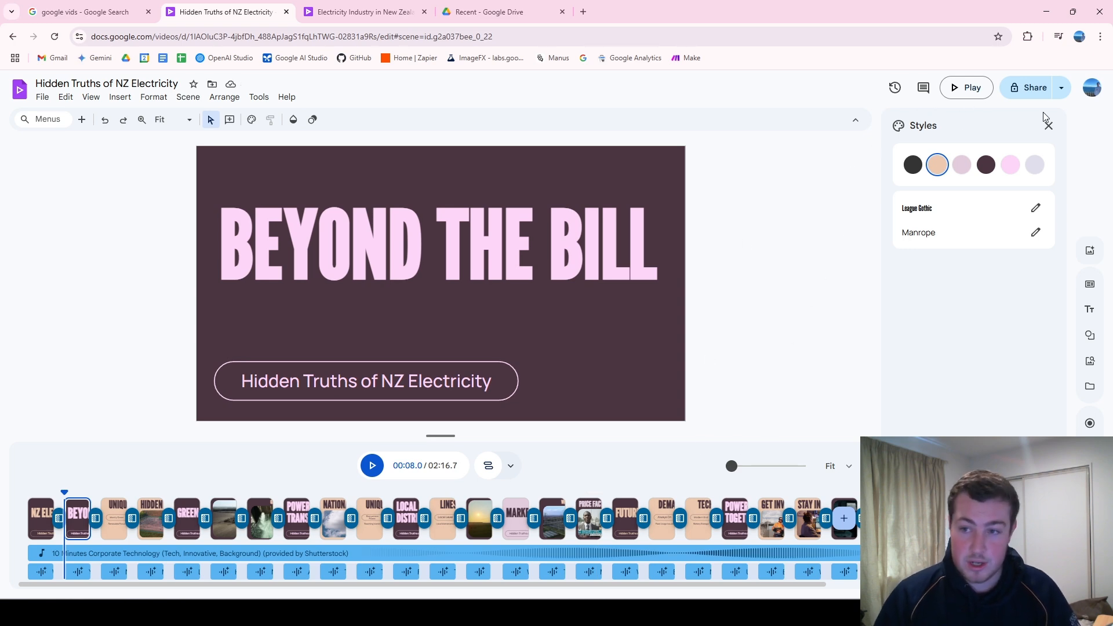
# View Export to Drive under Share, then the File menu's 'Download as MP4' option.
pyautogui.click(1061, 87)
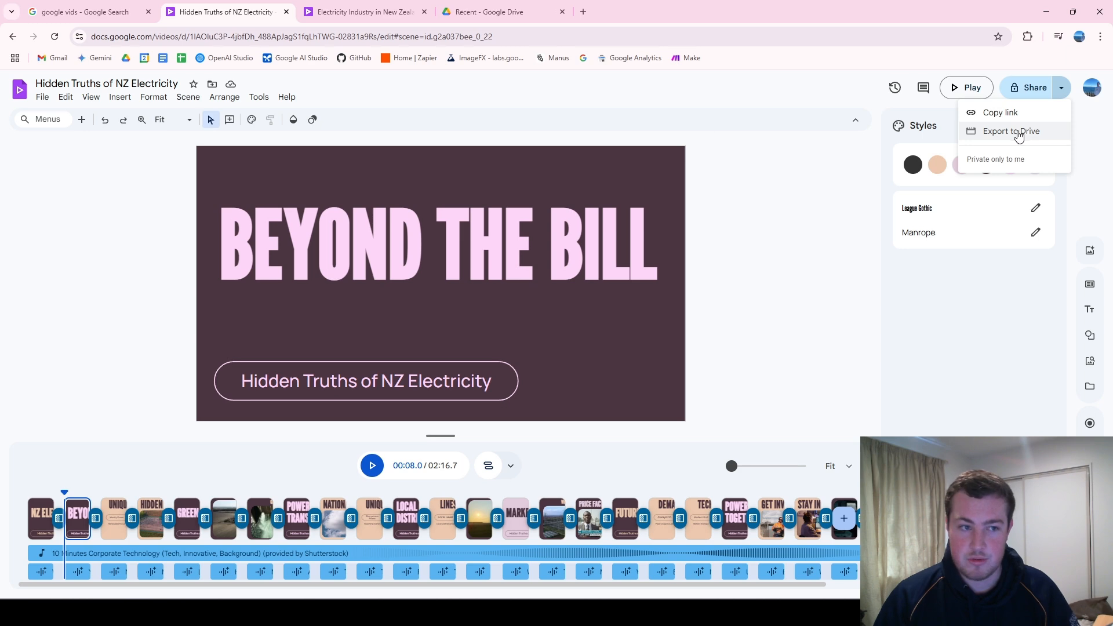
pyautogui.click(41, 96)
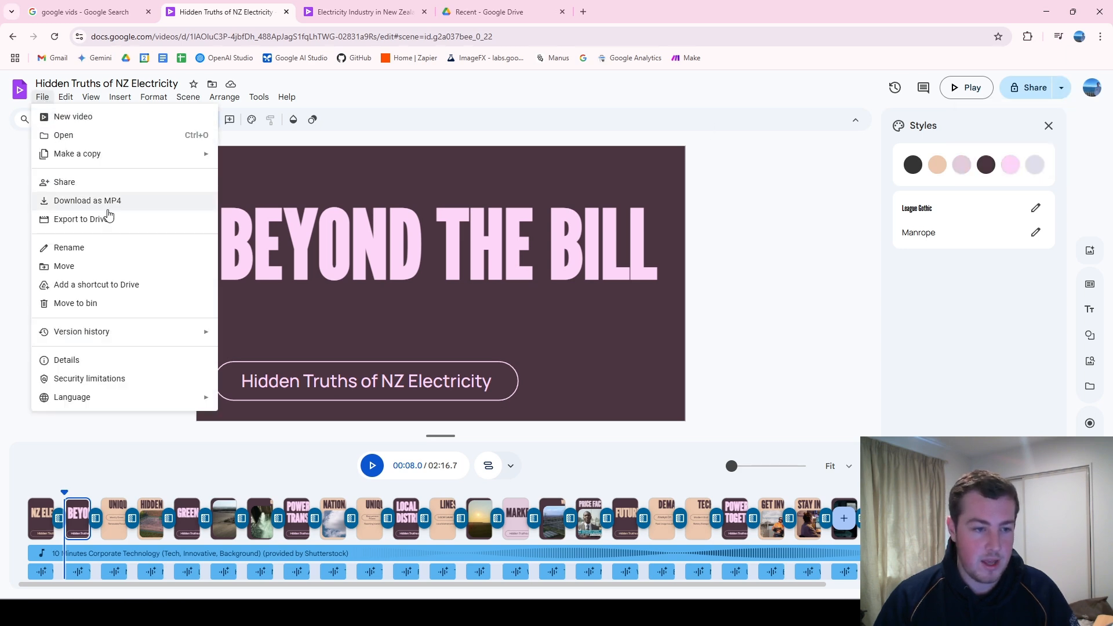
pyautogui.moveTo(111, 210)
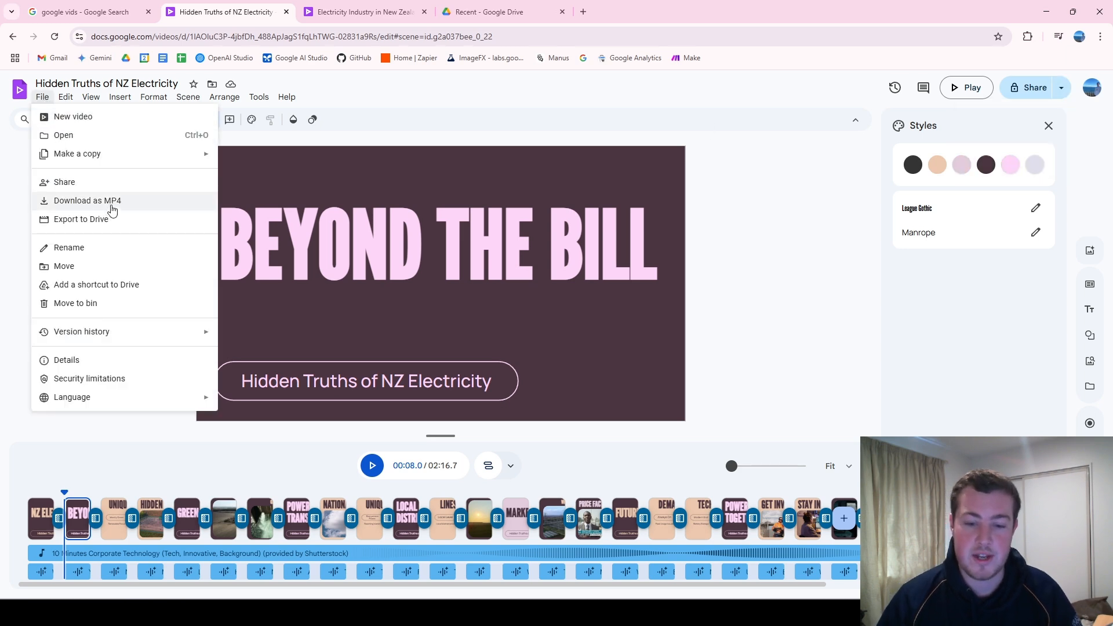